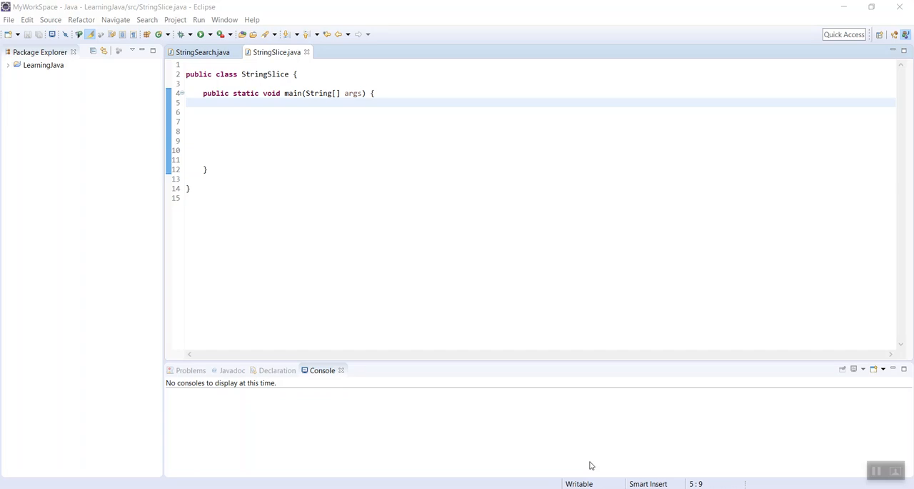
mouse_move(421, 419)
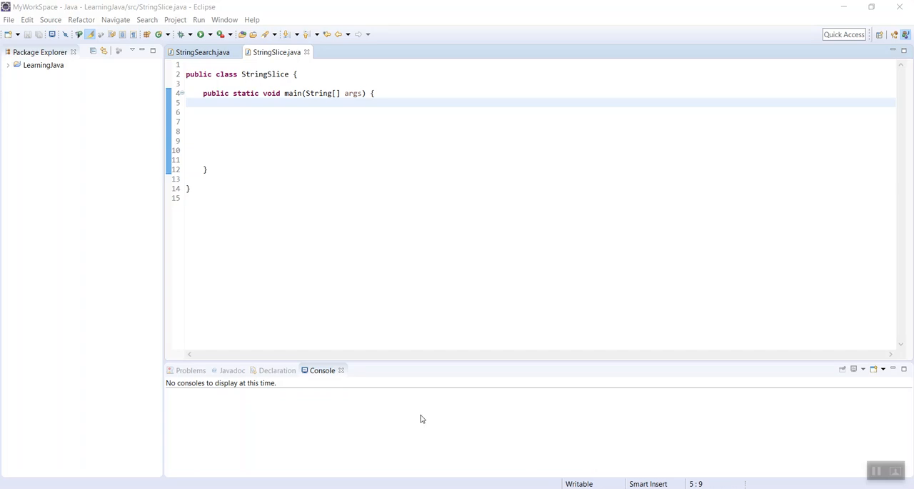
- Declare String str1 = "NewYork is an amazing city"; in main, highlighting the word York
text(String str1="NewYork is an amazing city";)
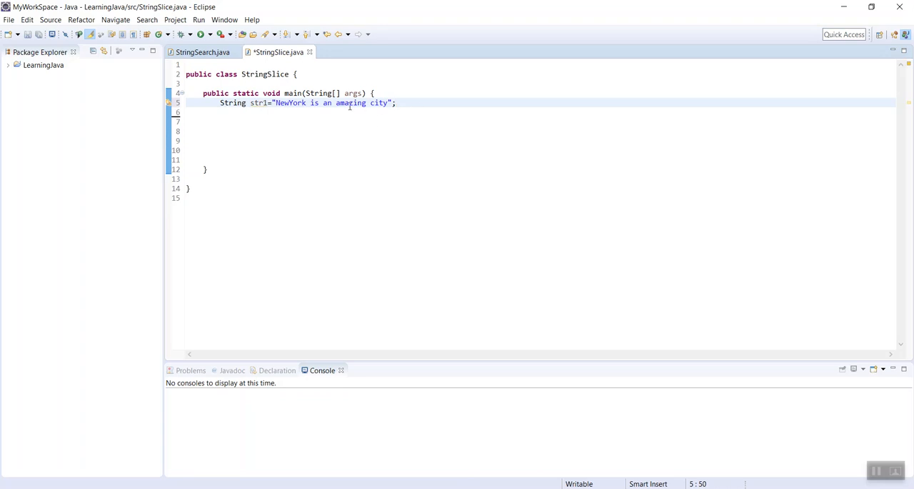
mouse_move(390, 146)
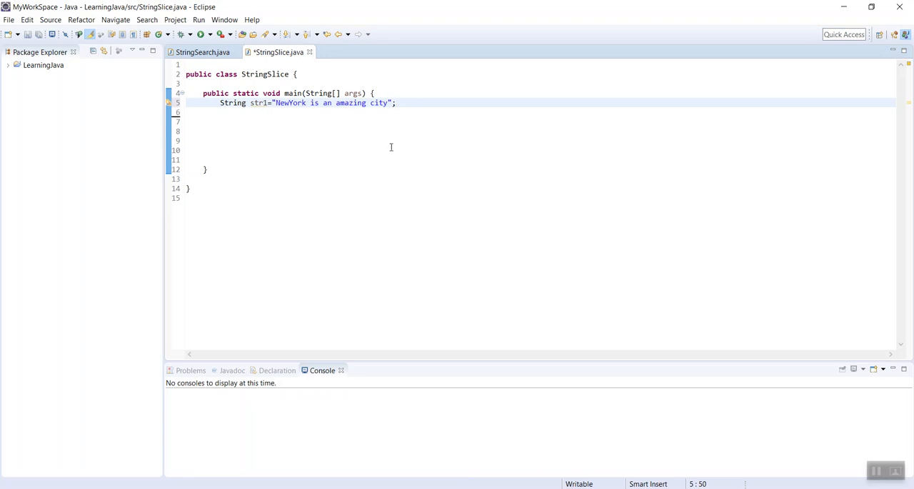
click(396, 102)
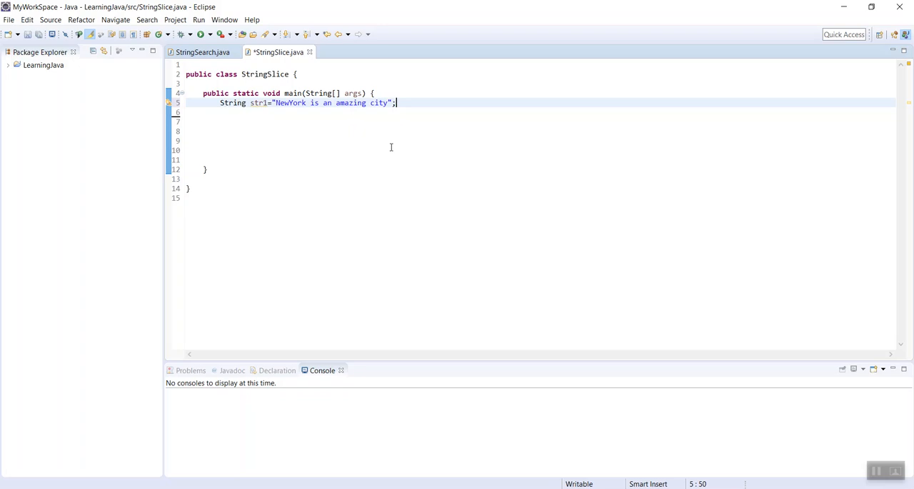
mouse_move(288, 102)
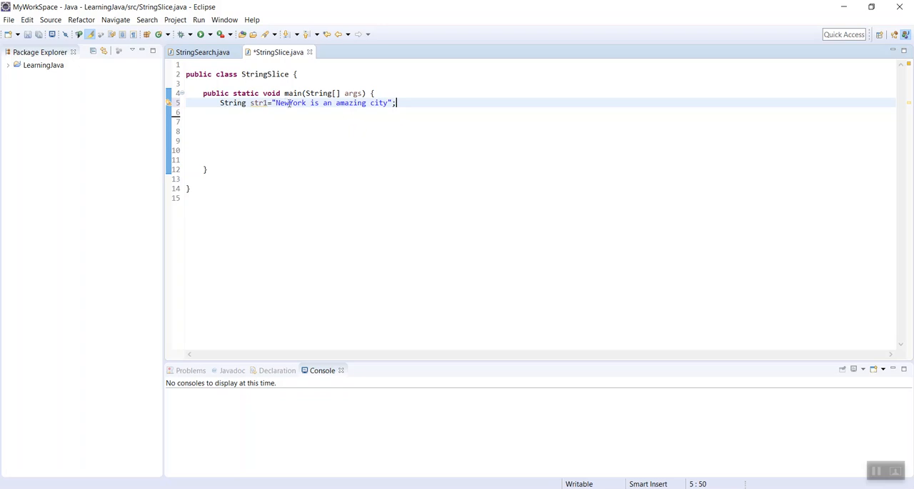
double_click(296, 102)
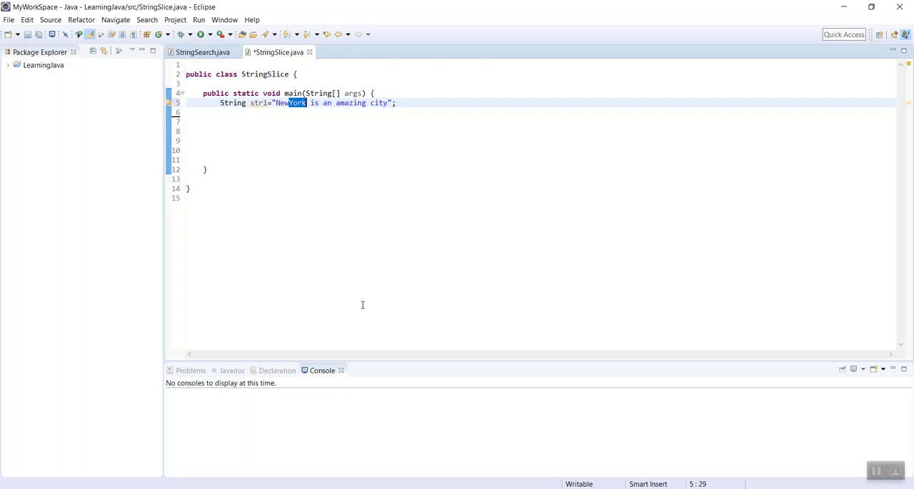
click(408, 103)
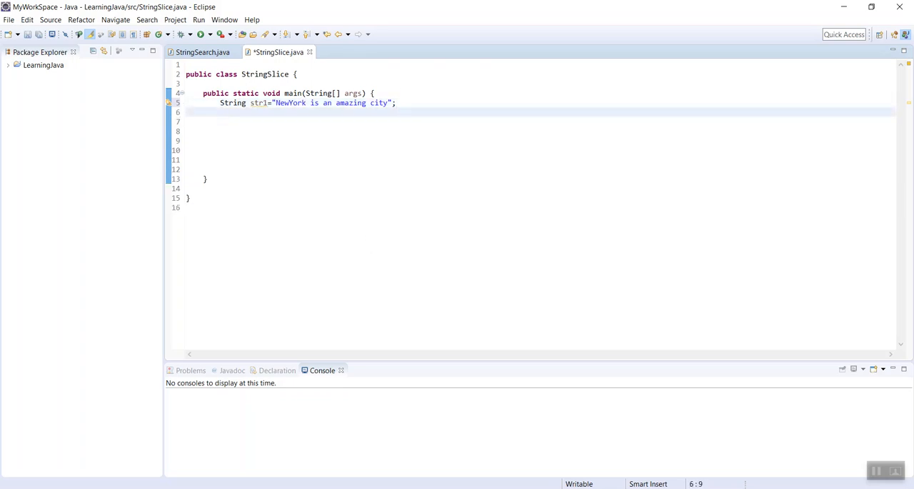
- Declare String str2 = str1.substring(3, 7); using content assist for the indices
text(Str)
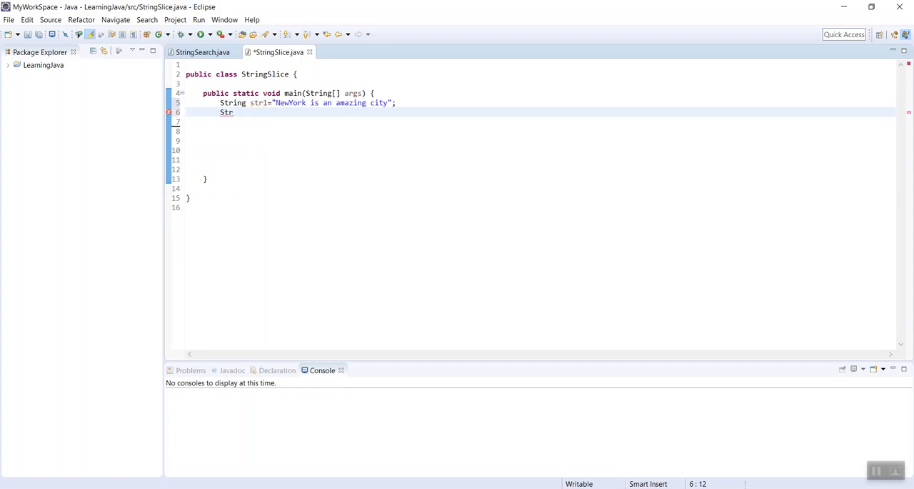
text(ing str2)
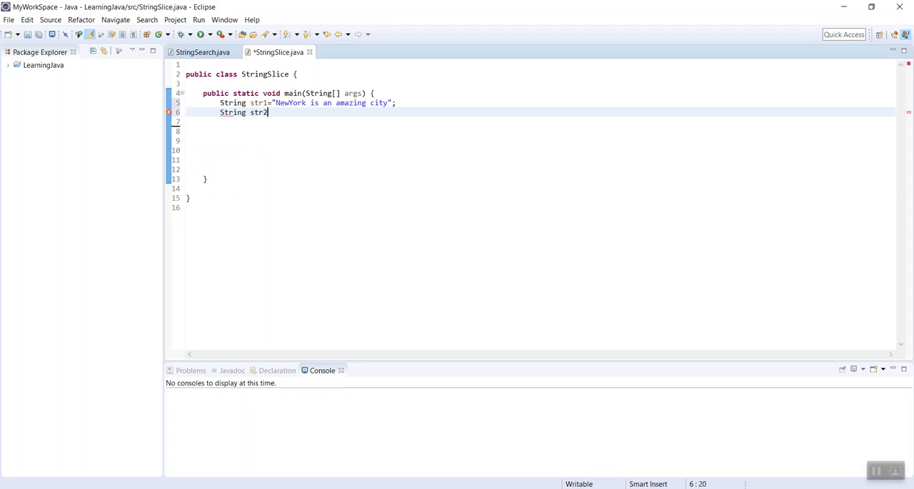
text(=)
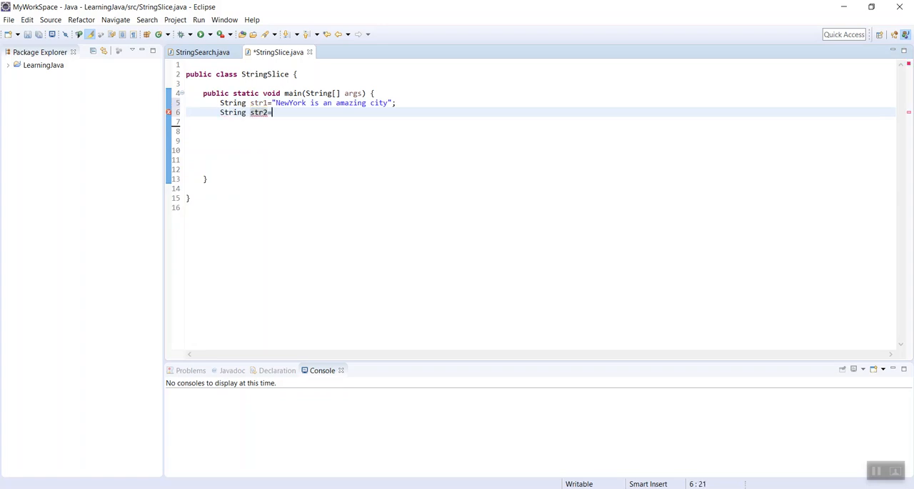
text(=str1.s)
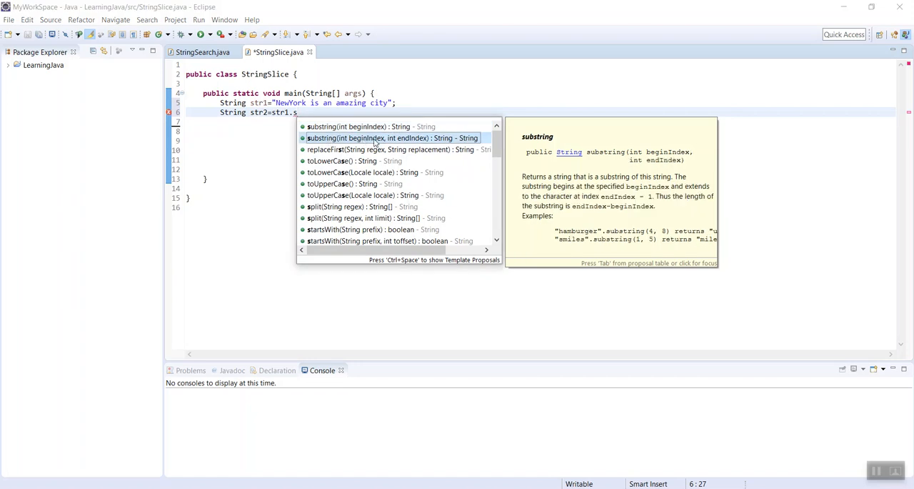
mouse_move(405, 145)
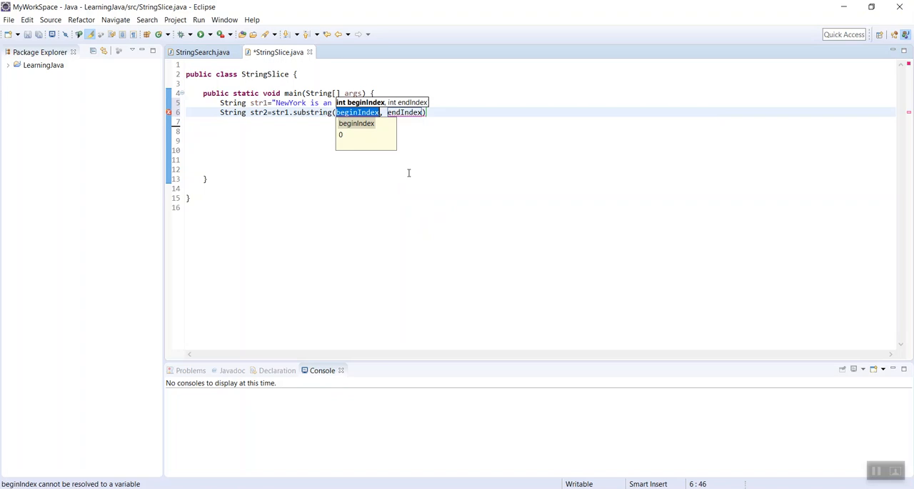
mouse_move(441, 172)
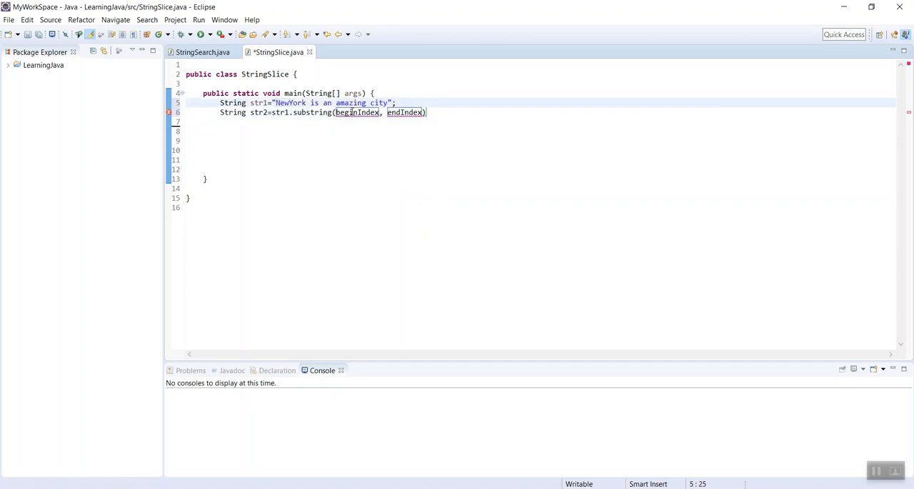
double_click(358, 112)
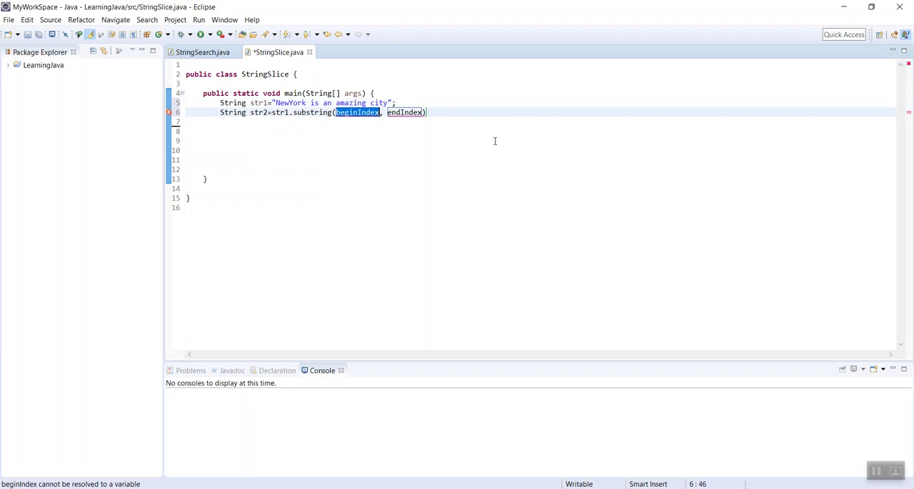
text(3)
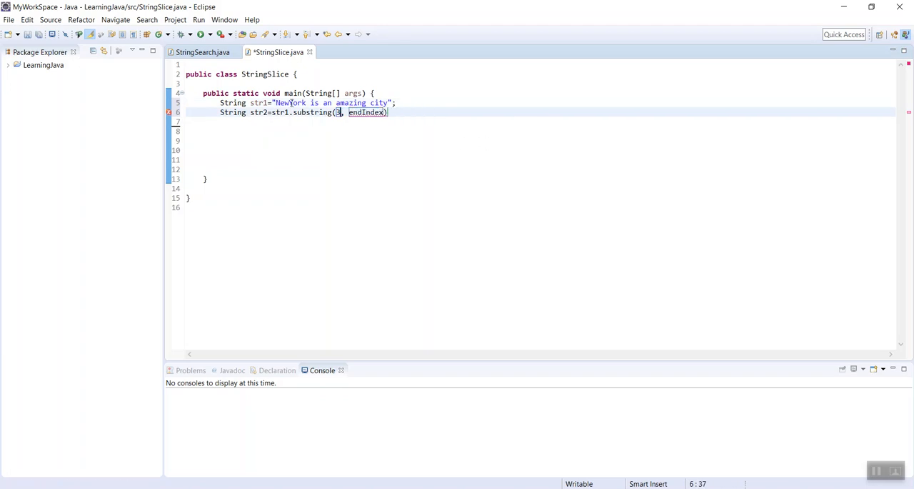
click(297, 102)
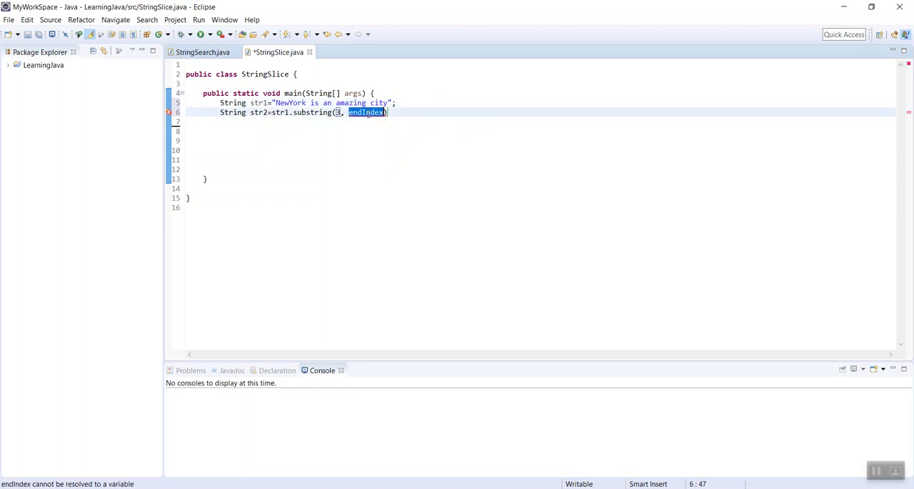
text(7)
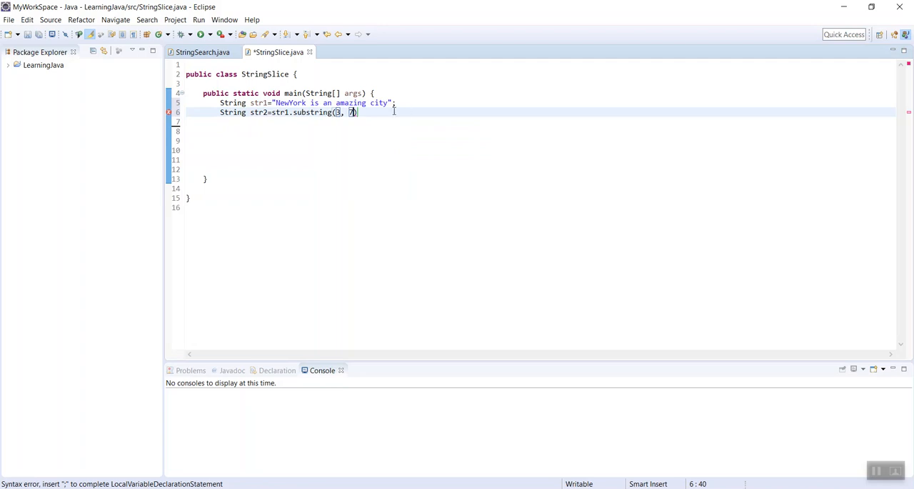
text(;)
click(541, 131)
text(Sys)
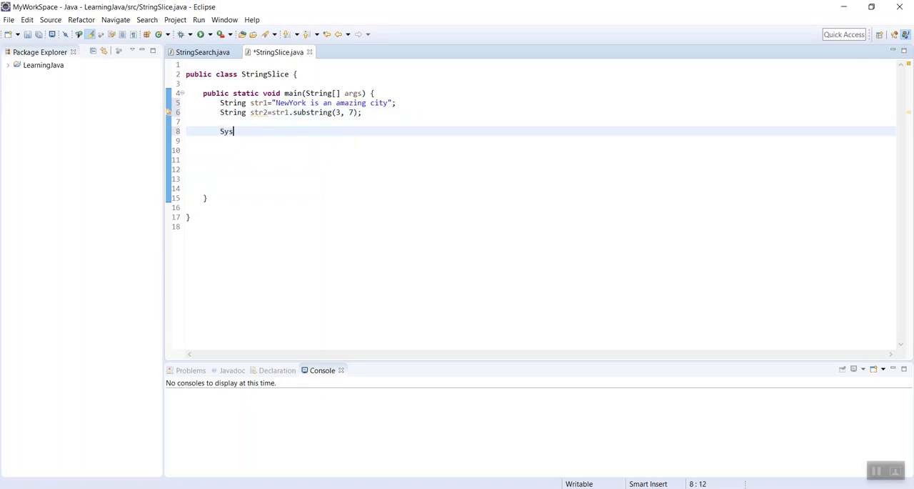
- Print str2 with System.out.println, save, and run StringSlice to show York
text(out.println();)
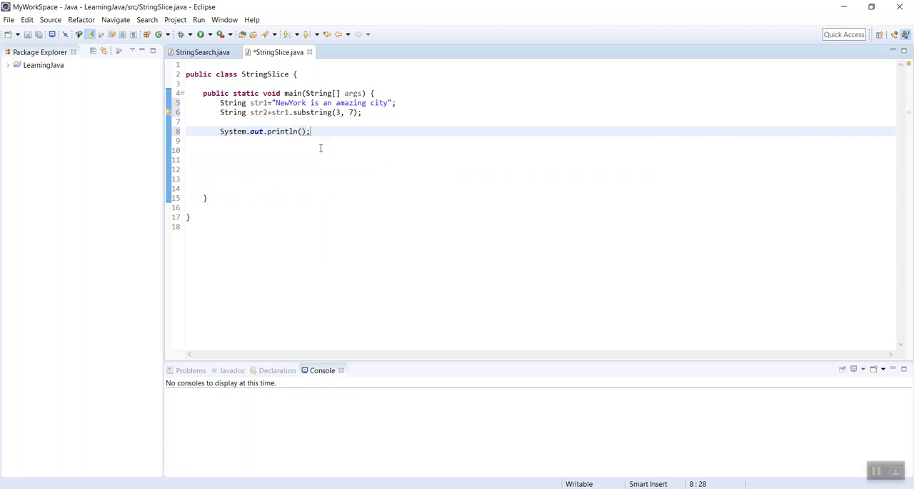
text(str2)
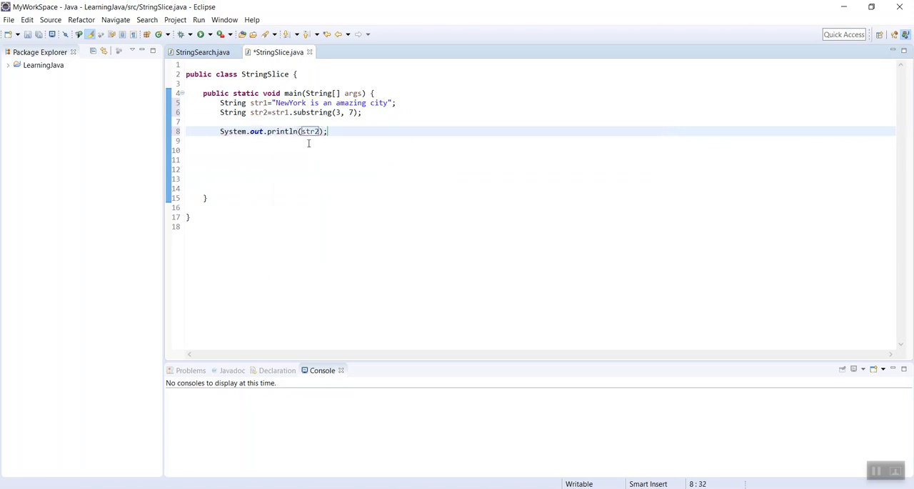
key(ctrl+s)
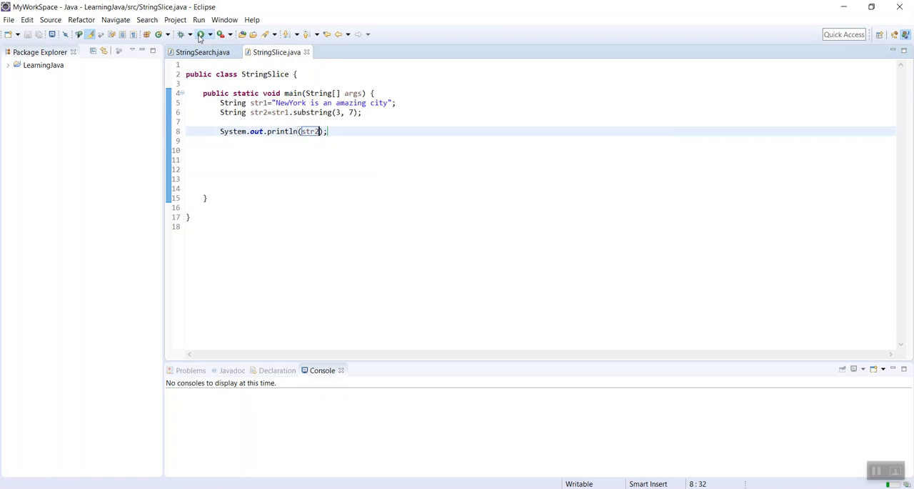
click(200, 34)
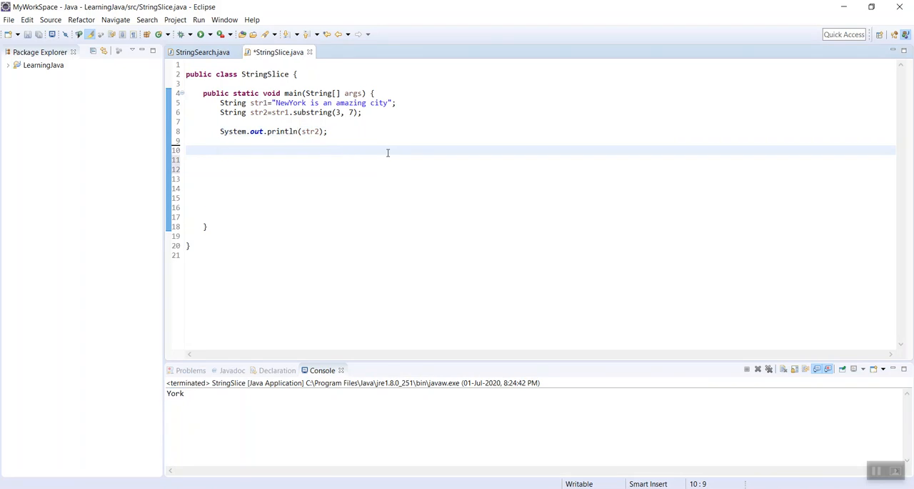
- Declare String str3 = str1.substring(3); using the single-argument substring method
click(220, 150)
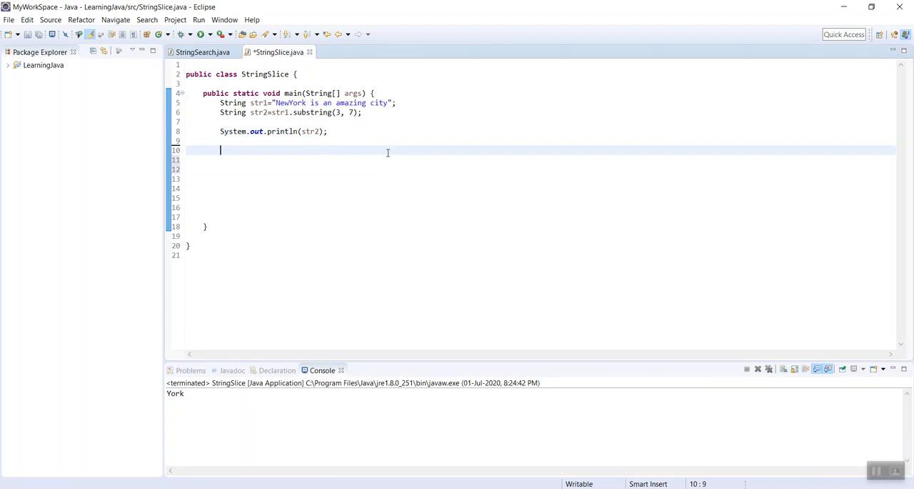
text(Stri)
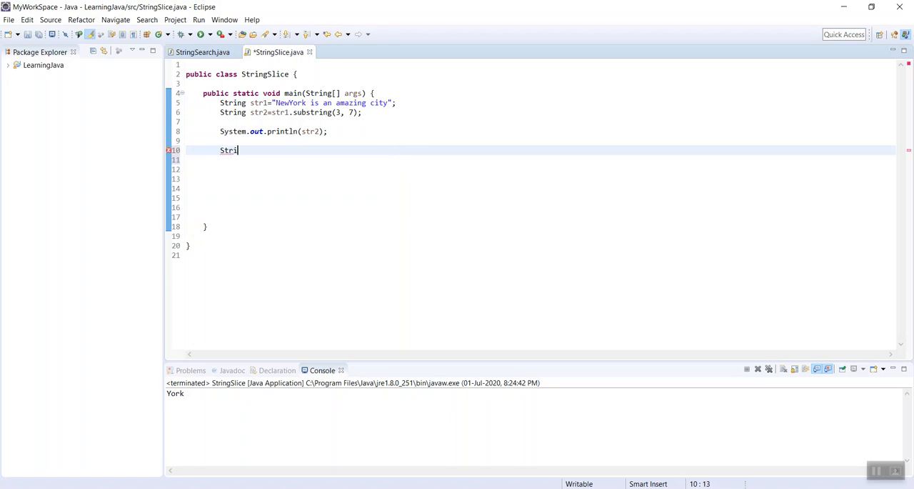
text(ng str)
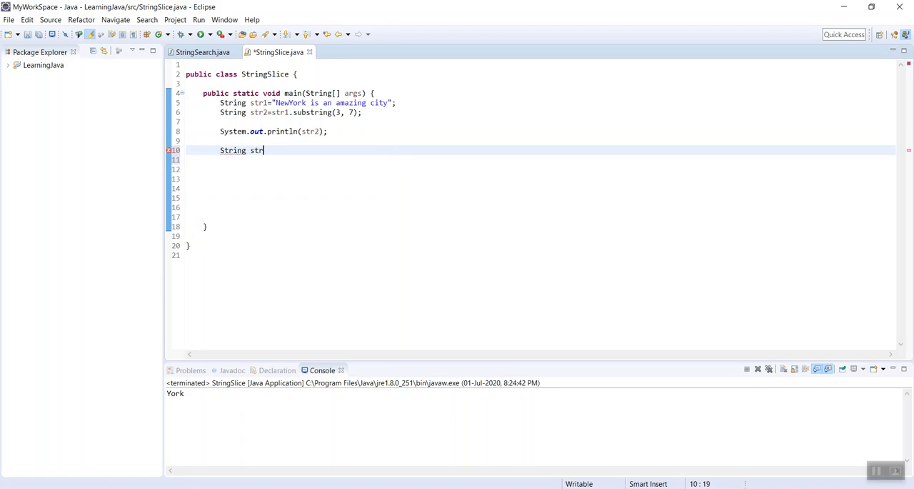
text(3=)
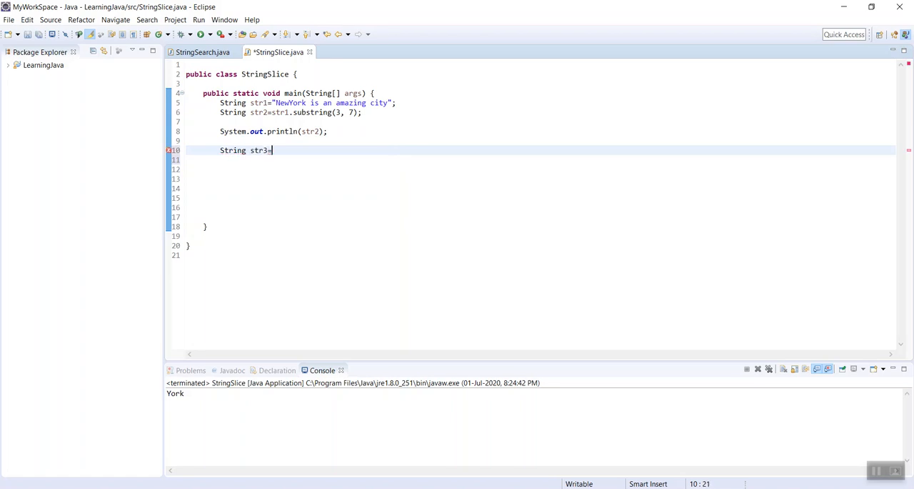
text(str1.)
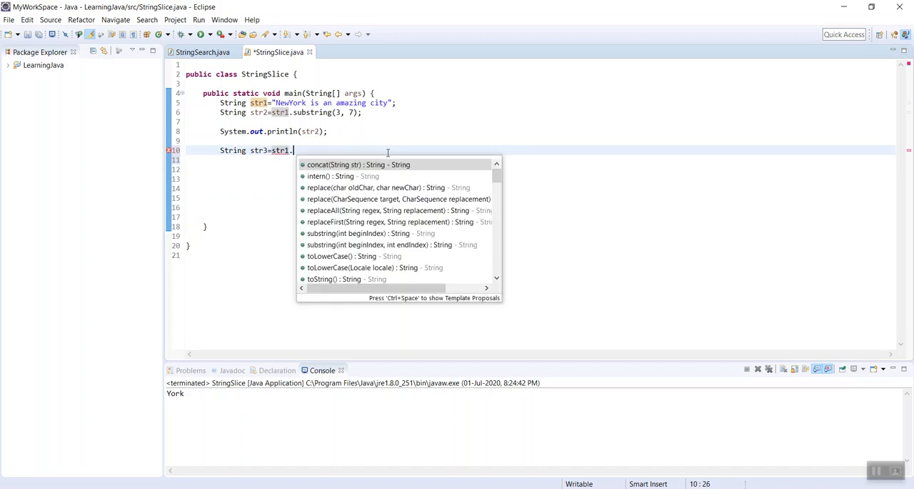
text(subs)
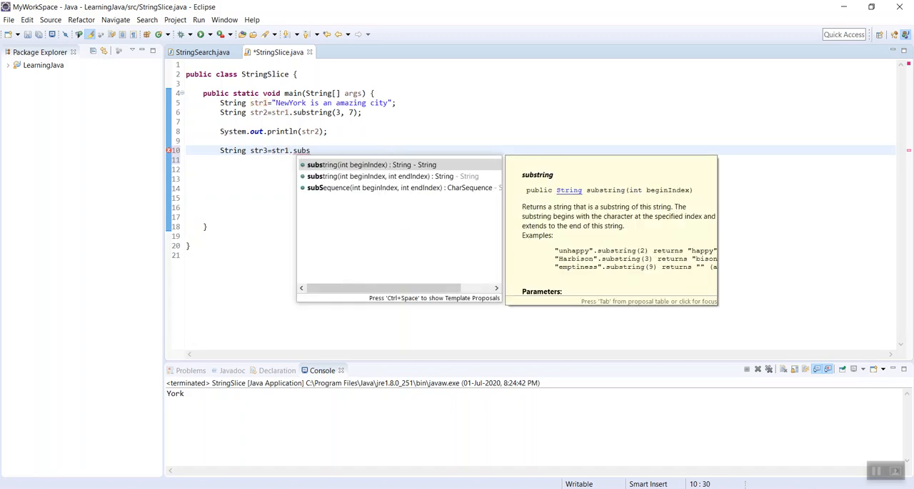
click(371, 164)
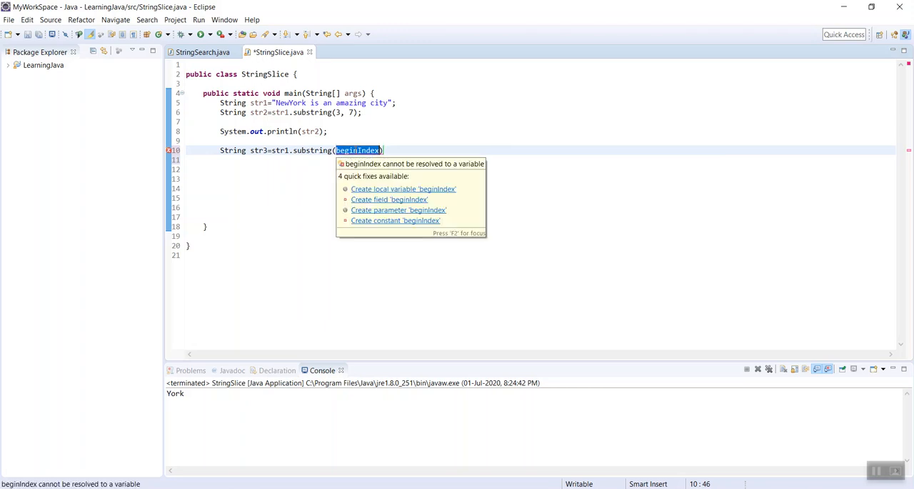
text(3)
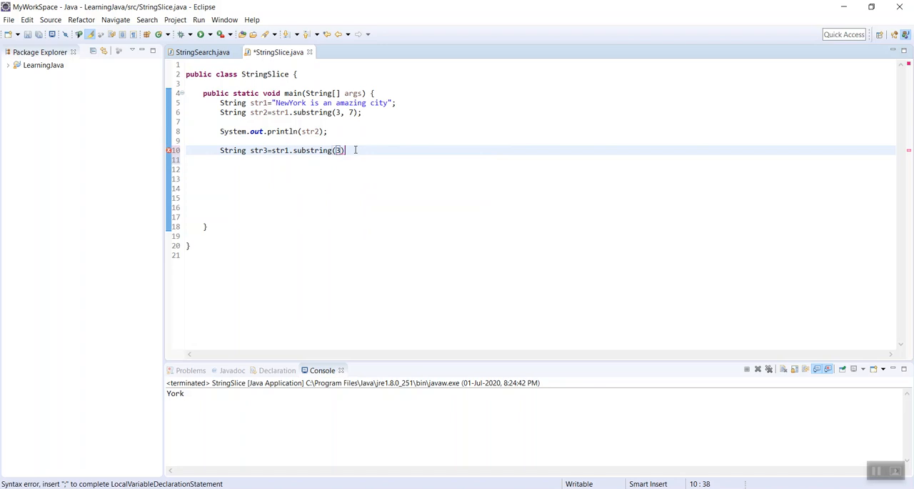
text(;)
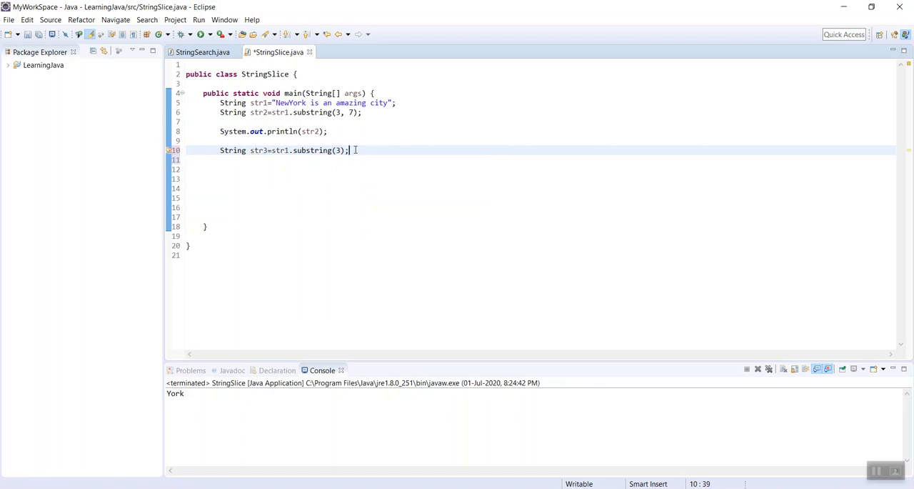
key(Return)
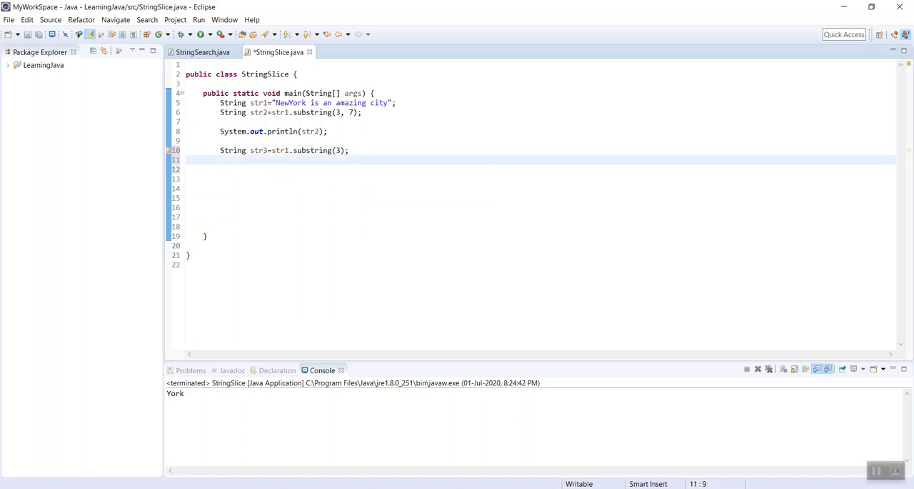
- Add a sysout of str3, save, and rerun to show "York is an amazing city"
text(Syso)
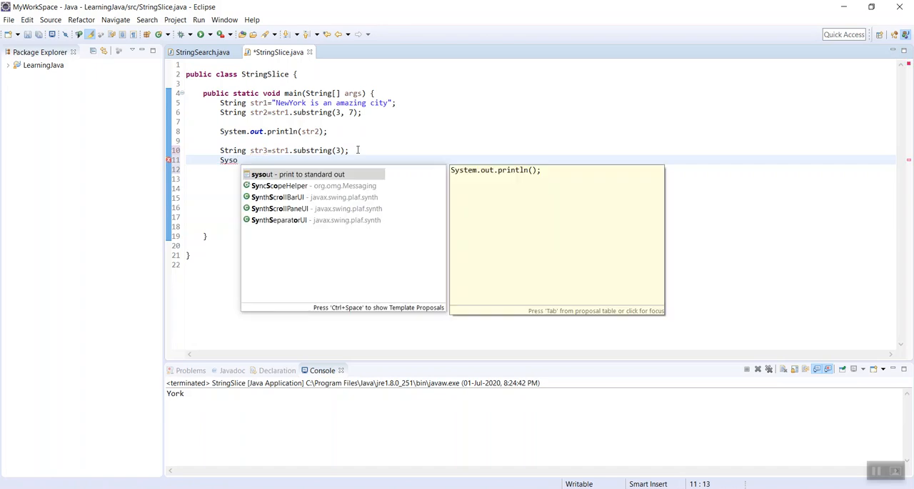
click(298, 174)
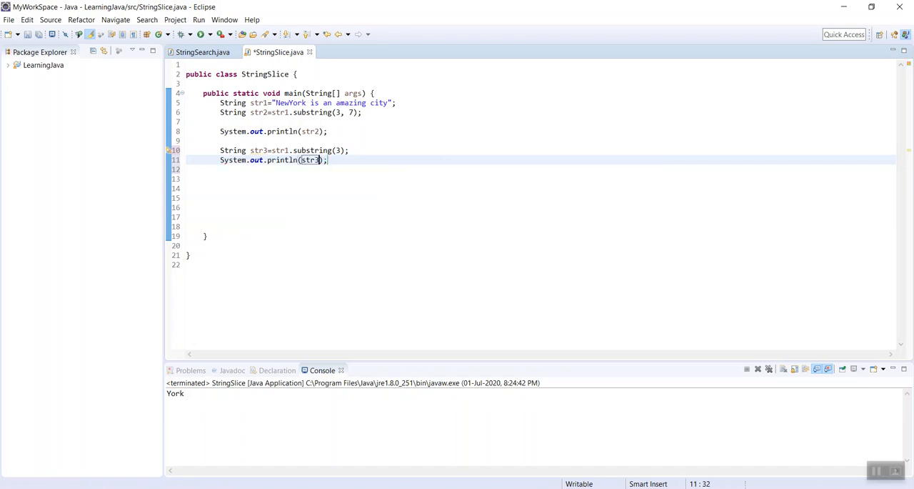
key(ctrl+s)
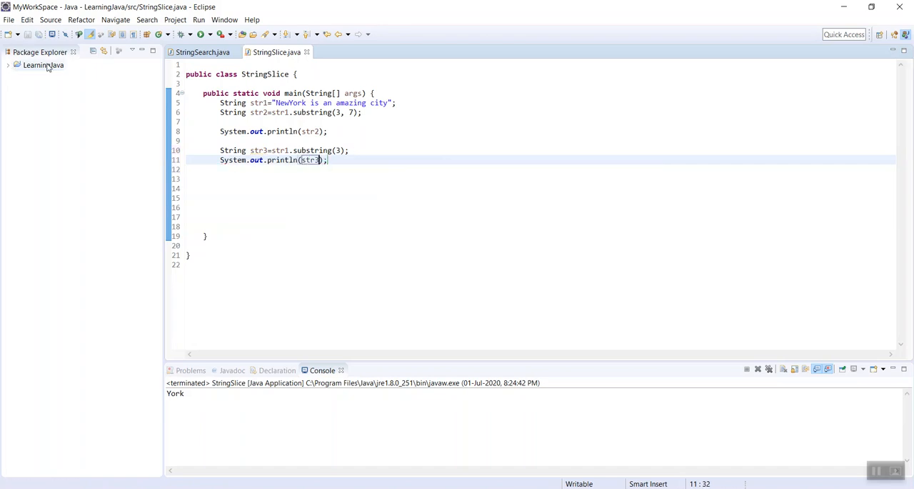
click(199, 34)
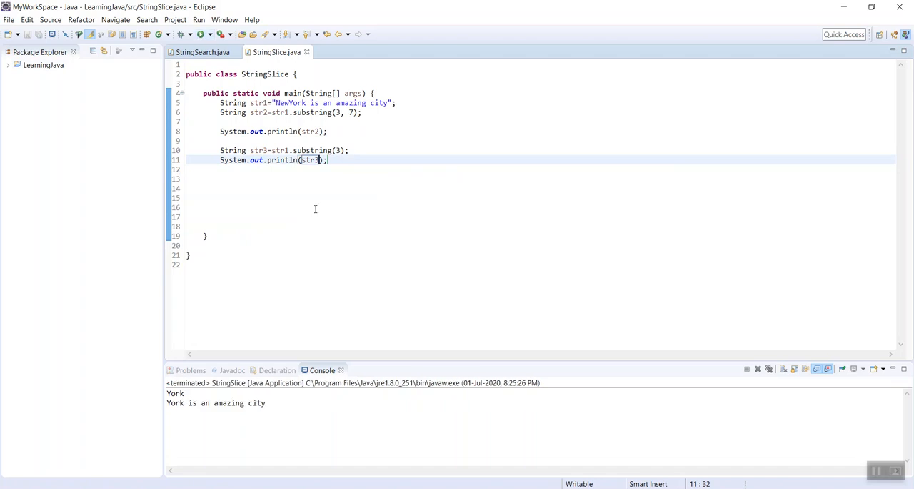
mouse_move(255, 411)
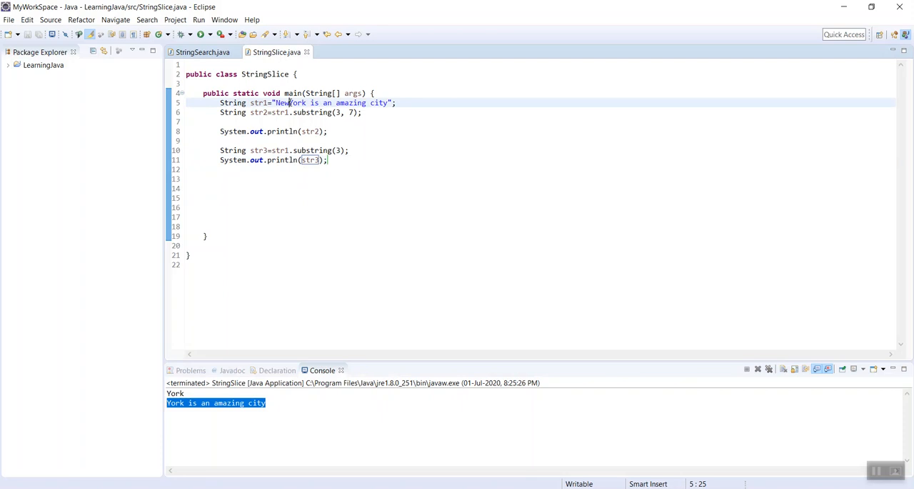
- Highlight "York is an amazing city" in str1, then add a blank line after the str3 print
drag(290, 102, 387, 103)
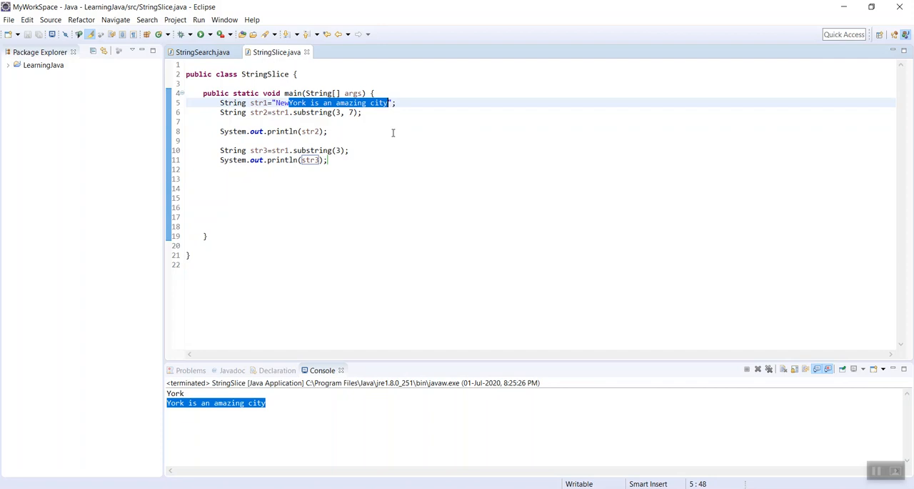
click(329, 159)
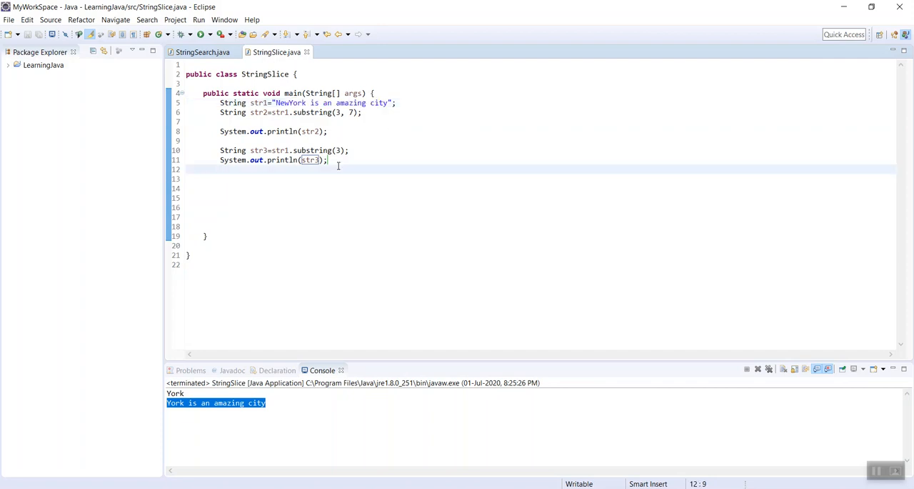
key(Return)
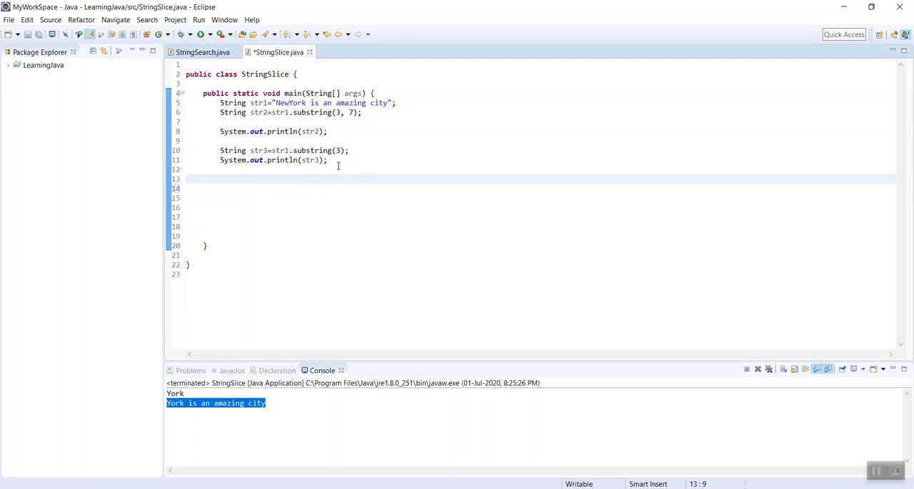
mouse_move(370, 213)
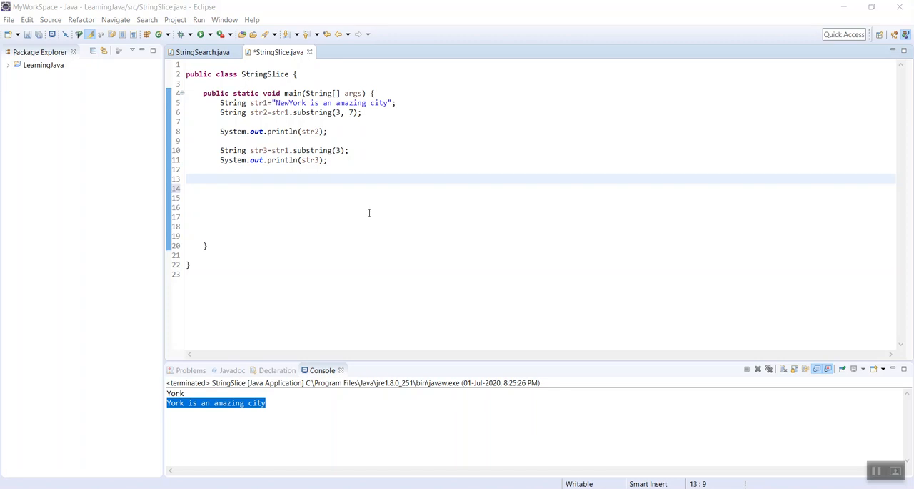
mouse_move(305, 180)
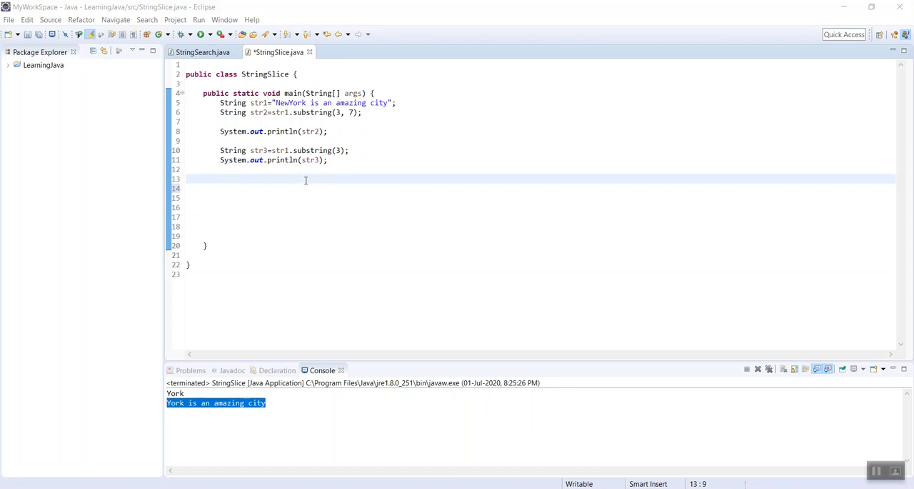
- Declare str4 = "Hard#Work#Pays" and call str4.split("#") on the next line
text(String str4="Hard#Work#Pays";)
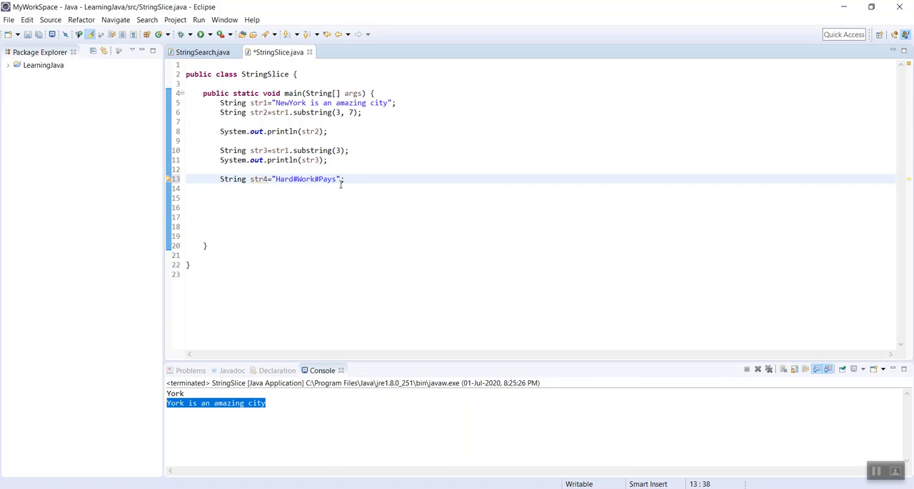
mouse_move(303, 179)
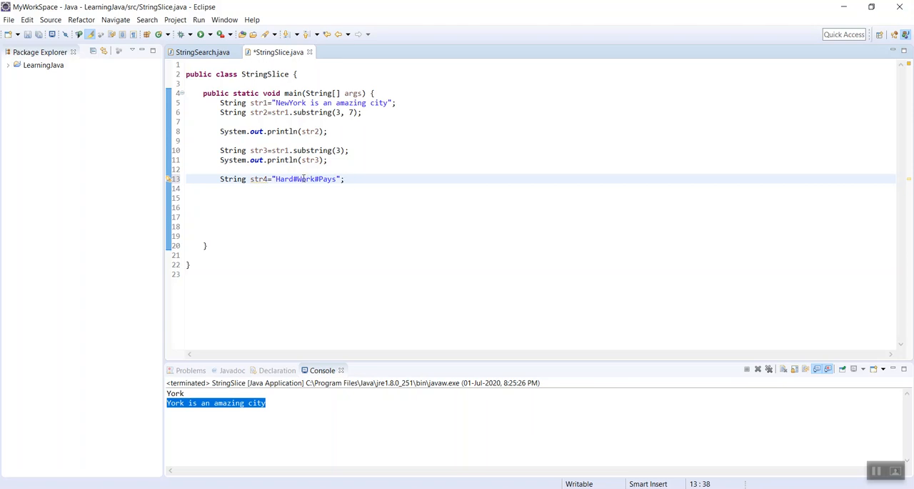
mouse_move(305, 179)
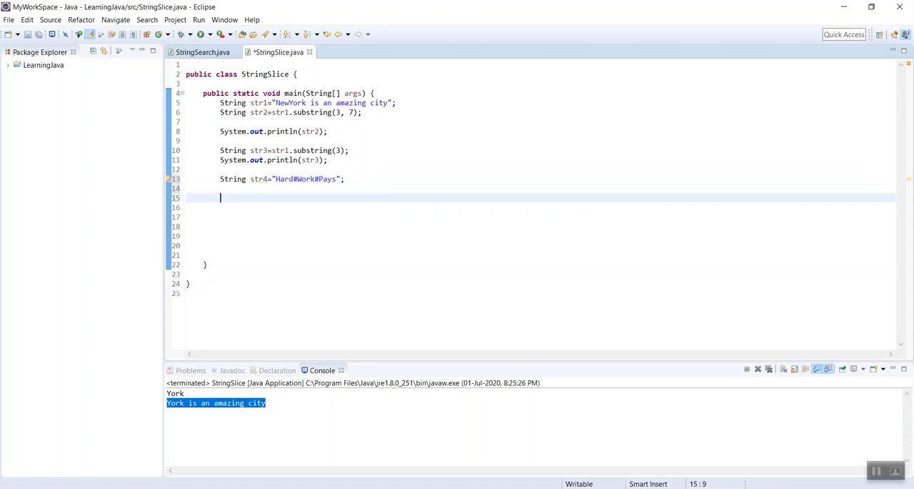
text(S)
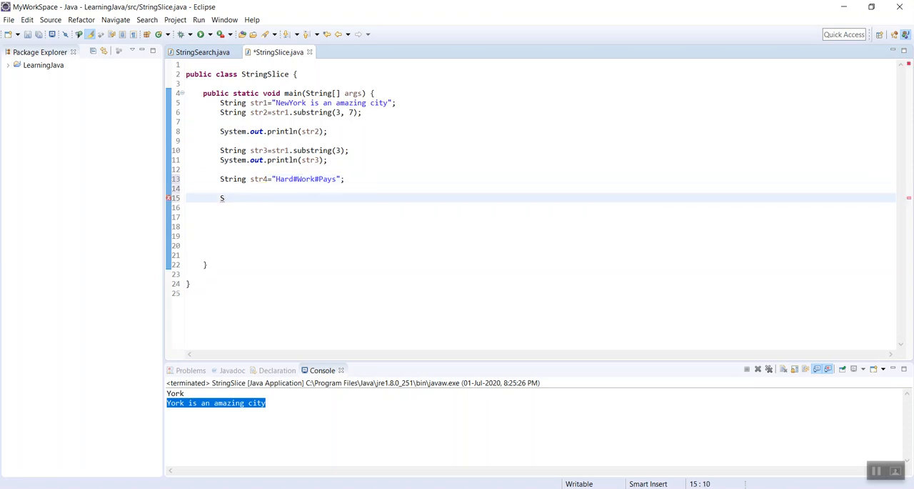
text(tr4)
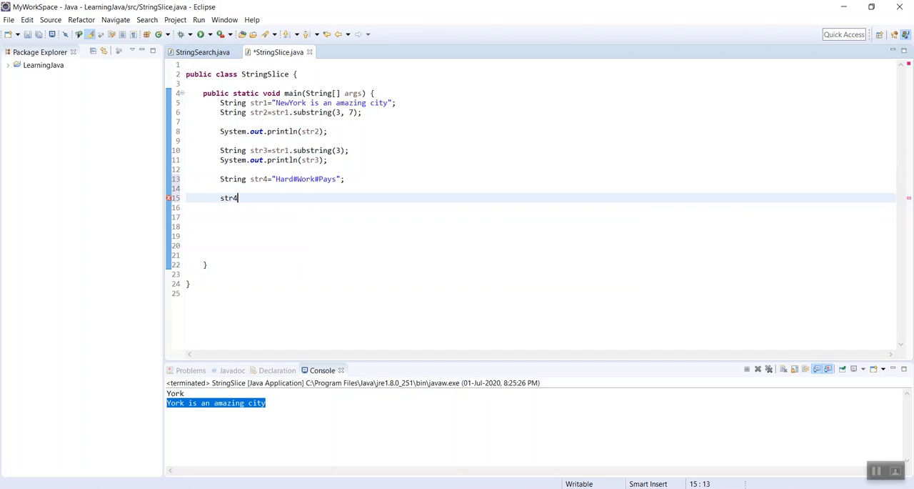
text(.split(")
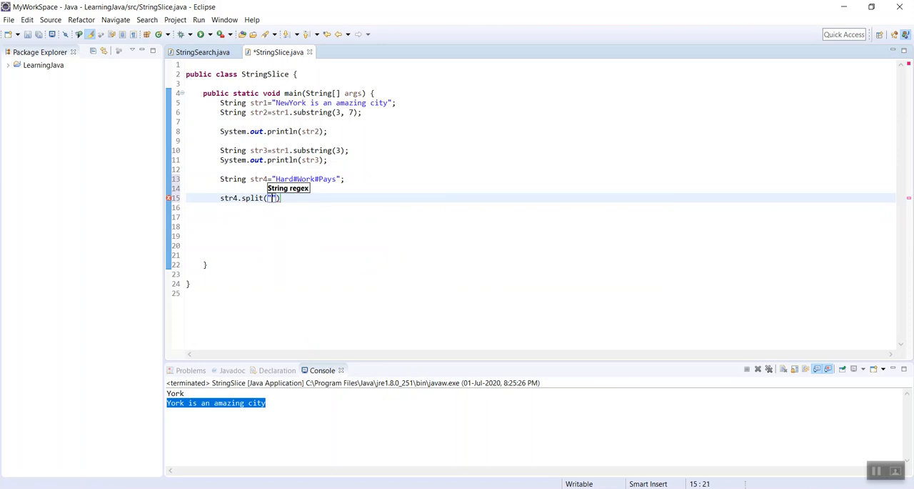
text(#)
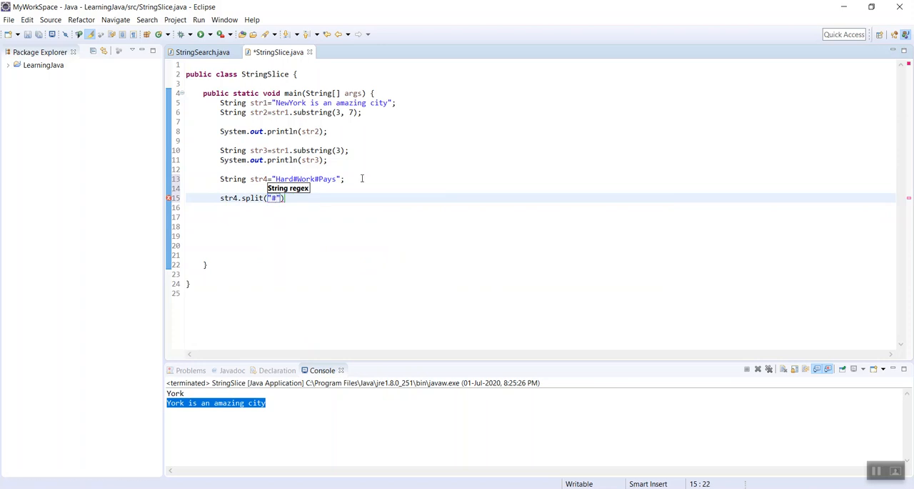
text(;)
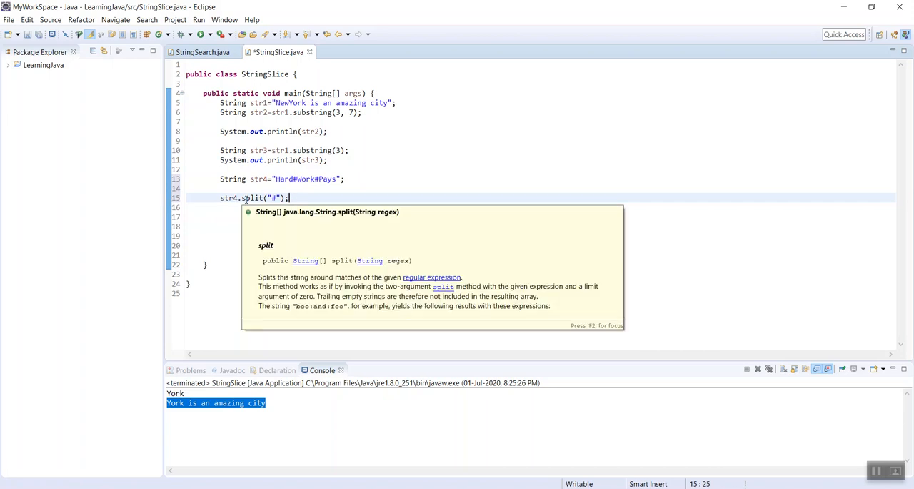
mouse_move(246, 213)
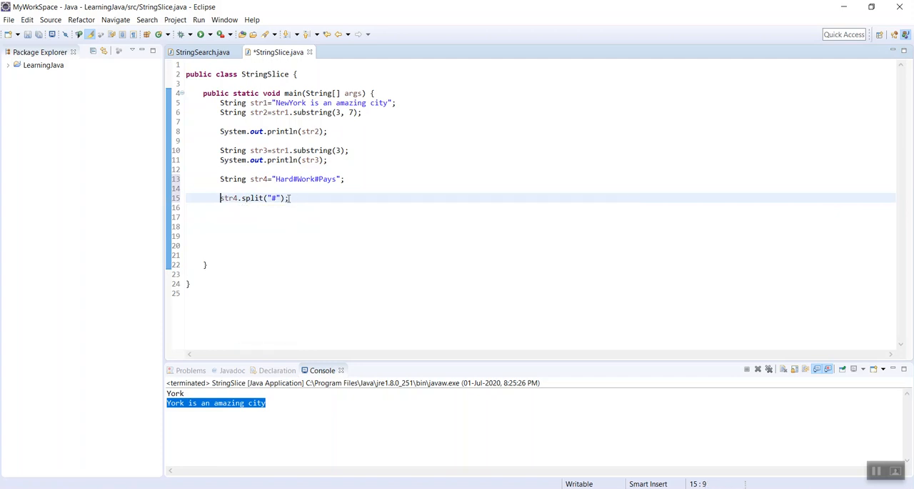
- Store the str4 split result in a String array named tempArr
text(String[)
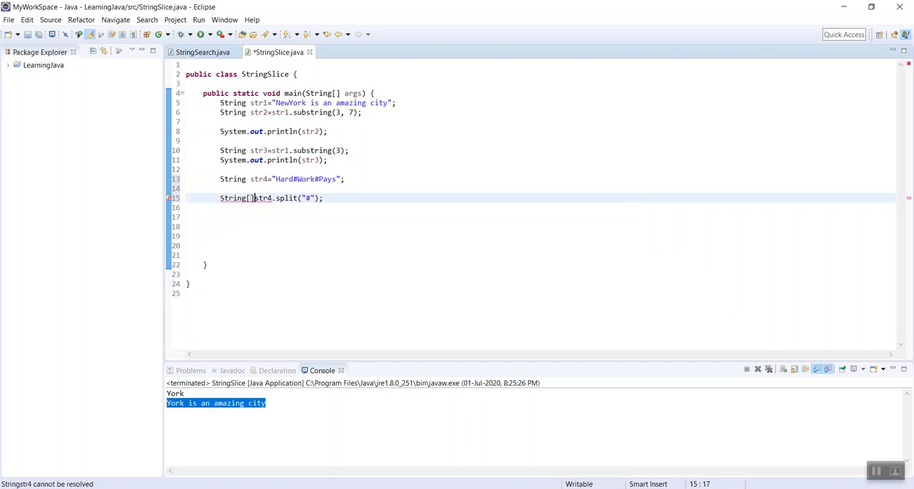
text(te)
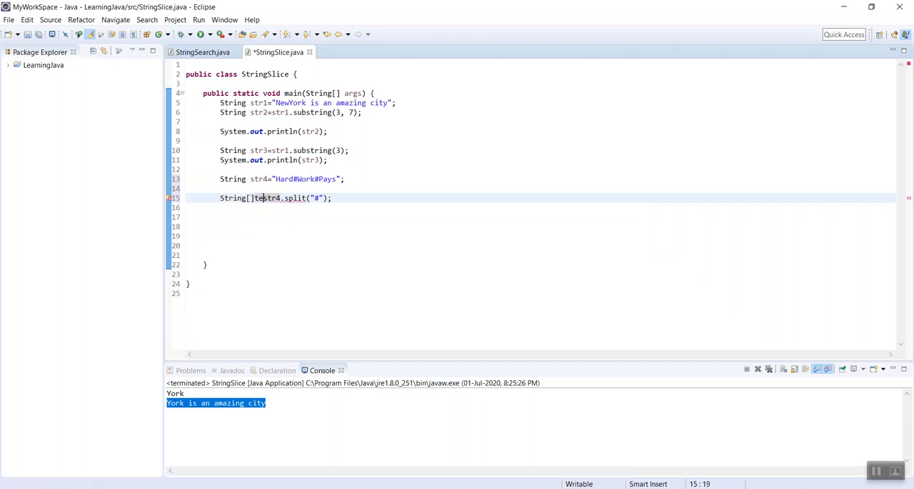
text(empArr=)
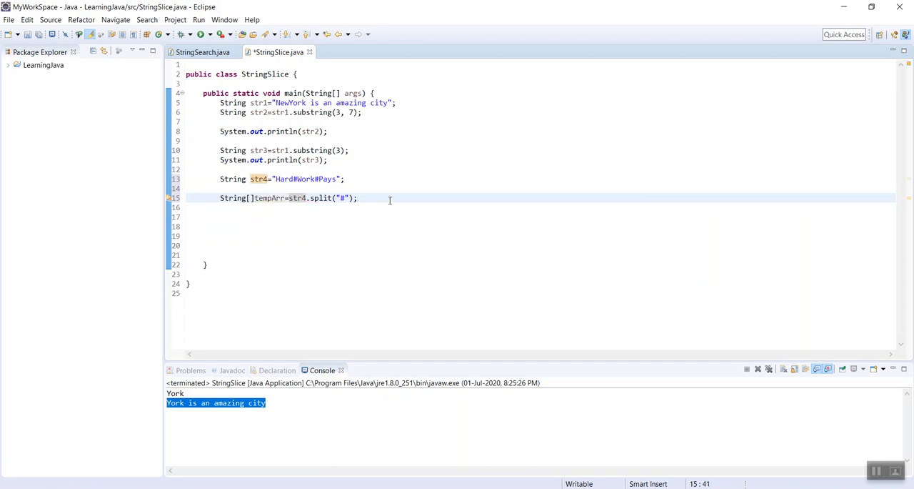
- Write for (String x : tempArr) printing each x with the sysout template
text(for)
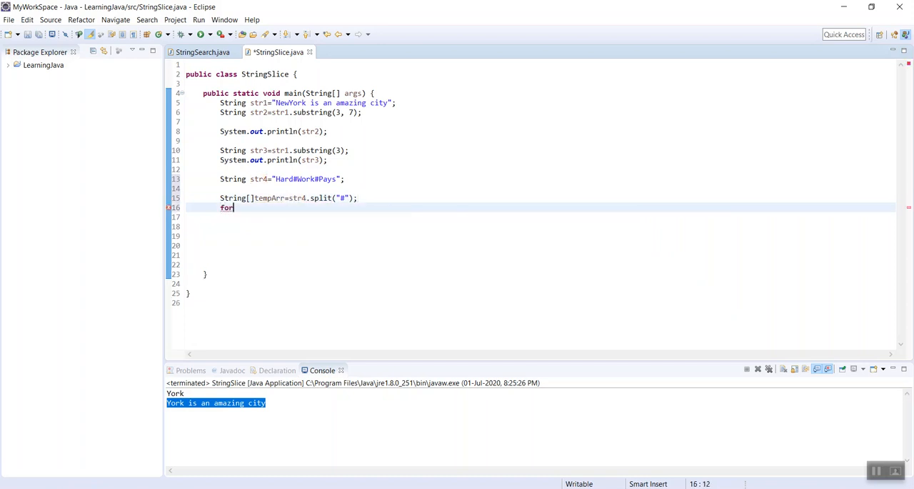
text((Str)
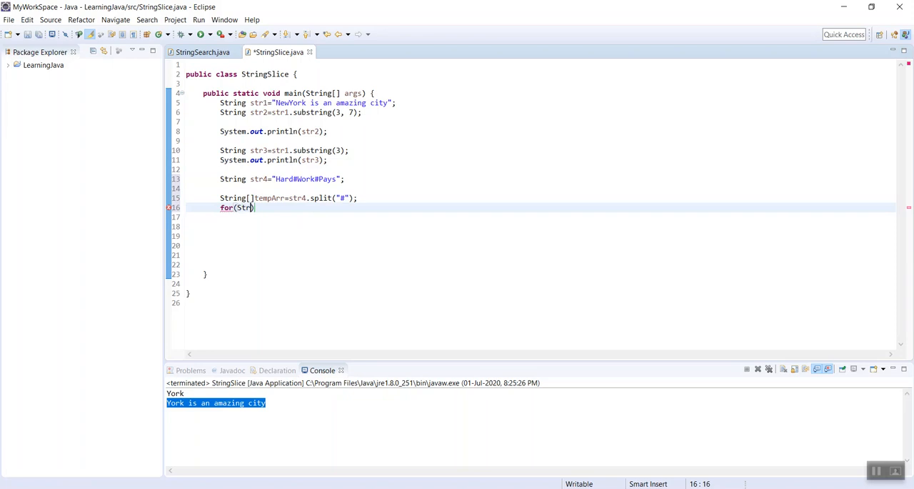
text(ing x))
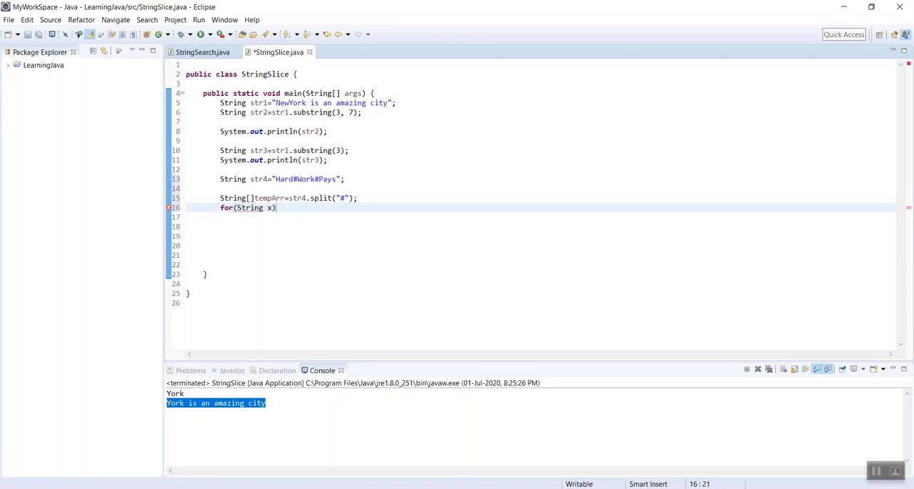
text(:)
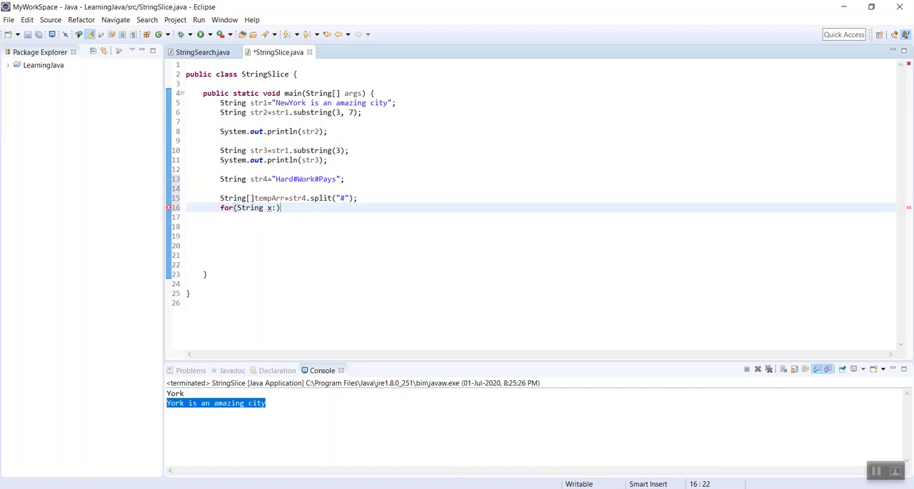
text(tempAr)
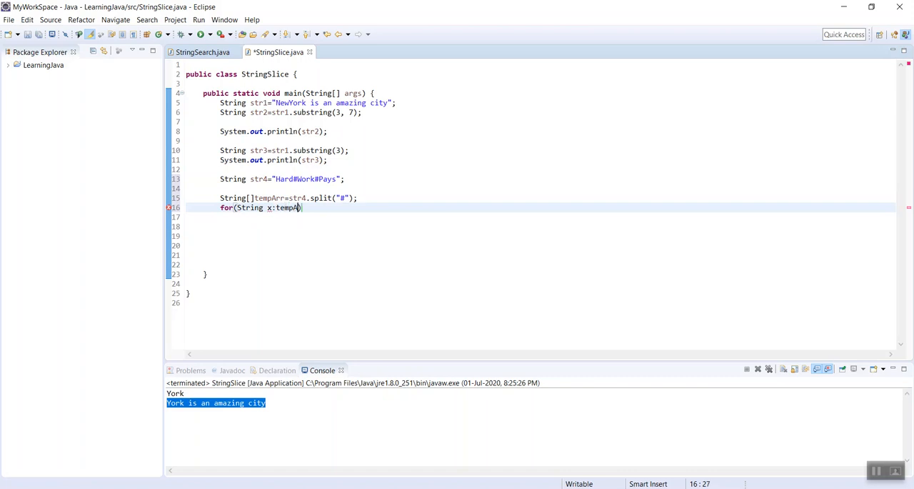
text(rr))
click(541, 216)
text({)
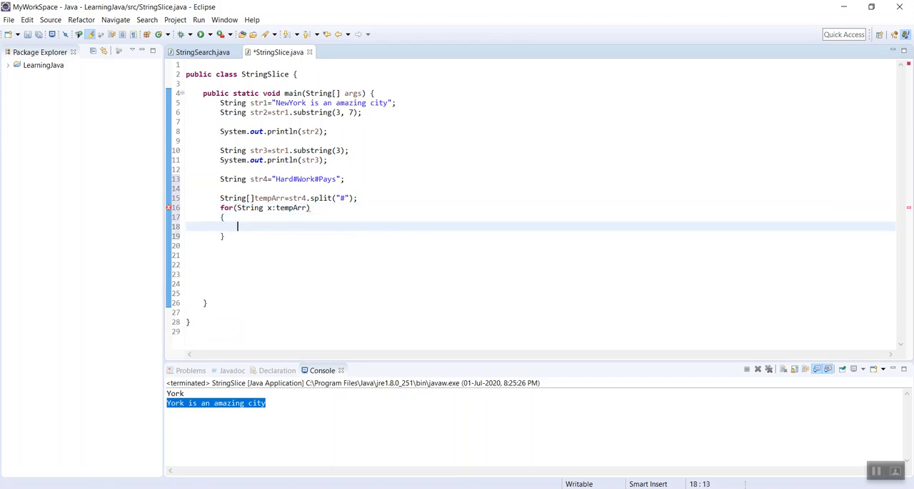
text(s)
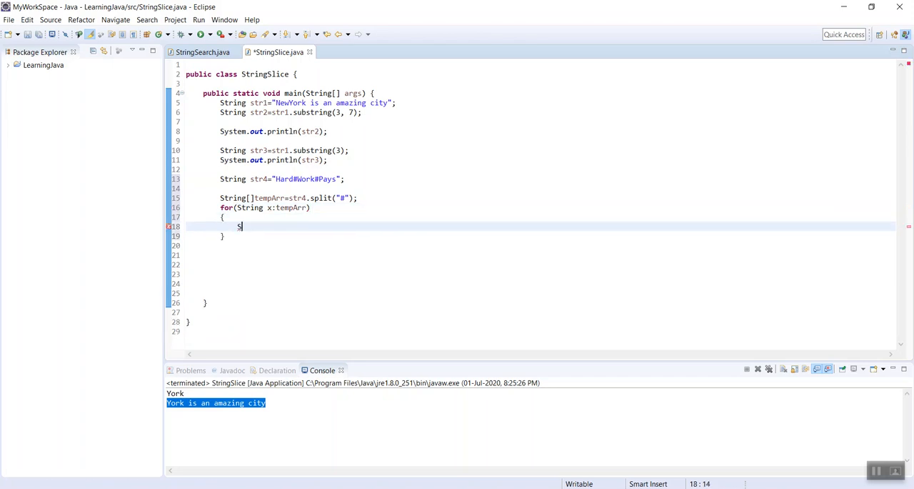
text(yso)
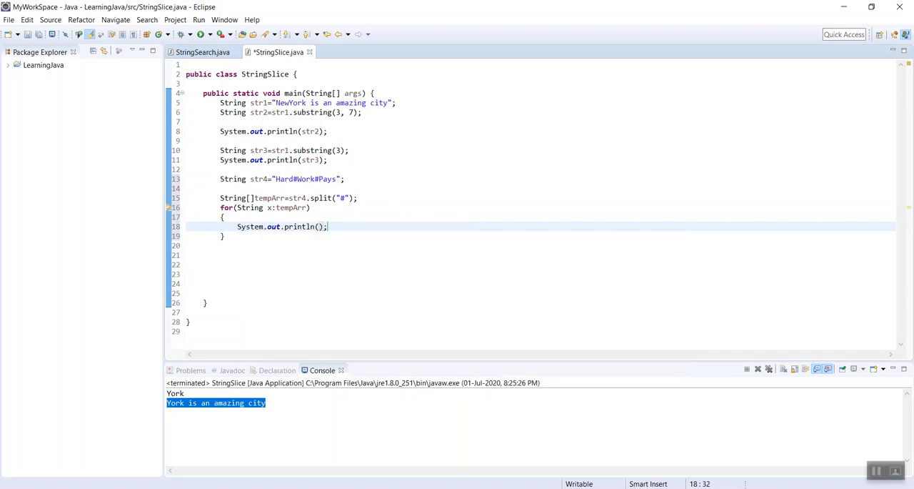
text(x)
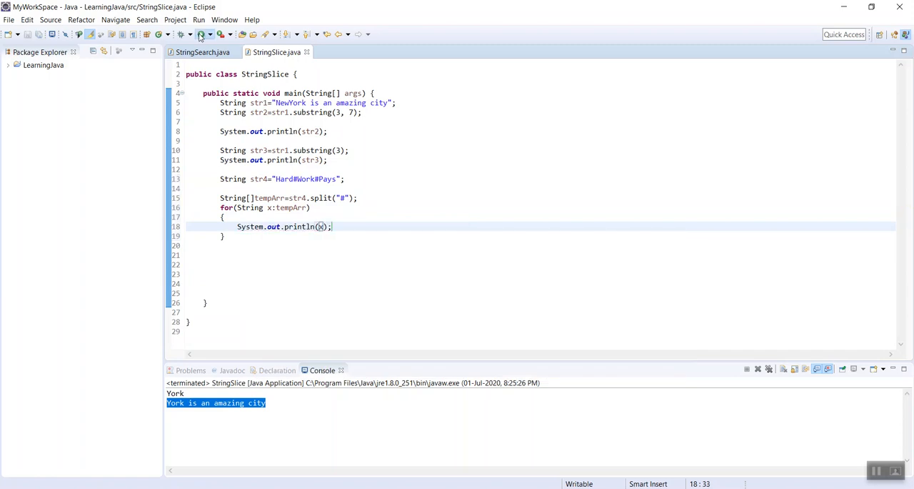
- Run StringSlice, point out Hard and Work in the console, then position below the loop
click(201, 33)
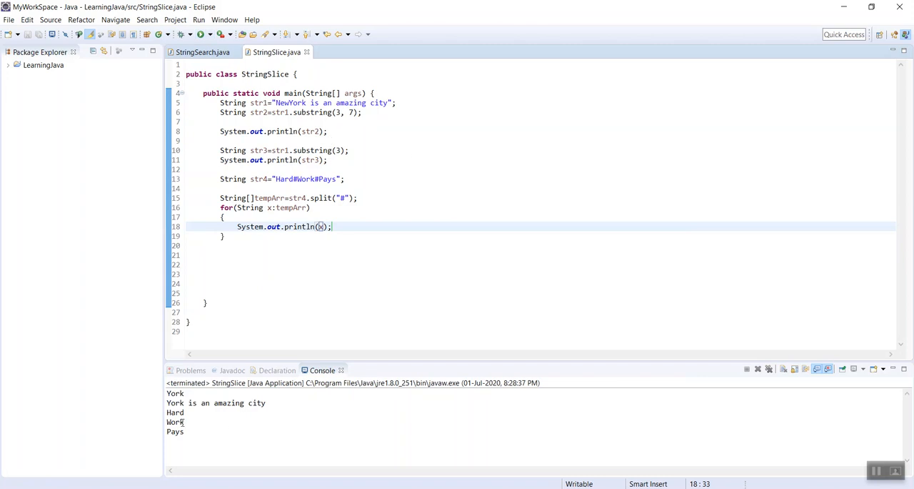
mouse_move(236, 391)
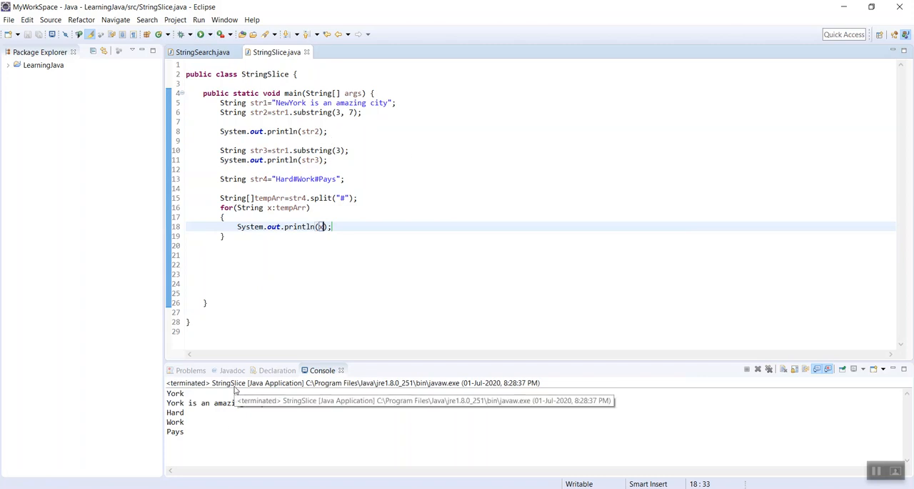
mouse_move(236, 389)
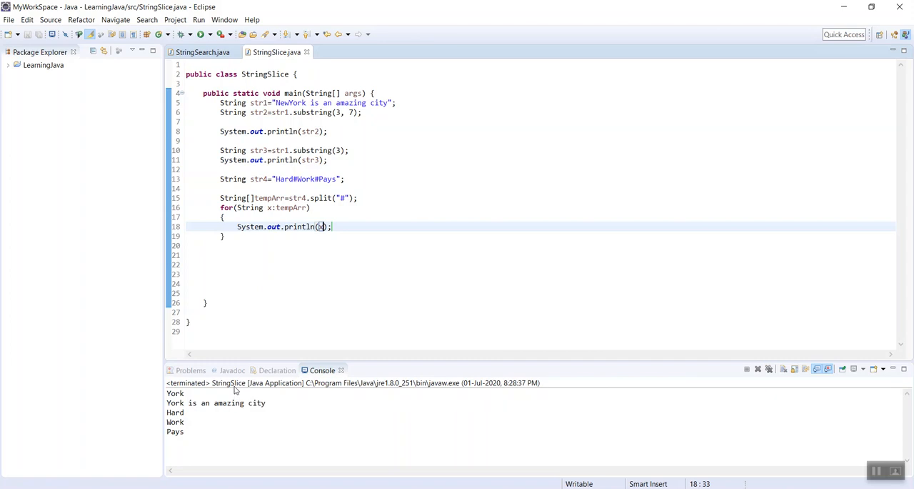
double_click(175, 412)
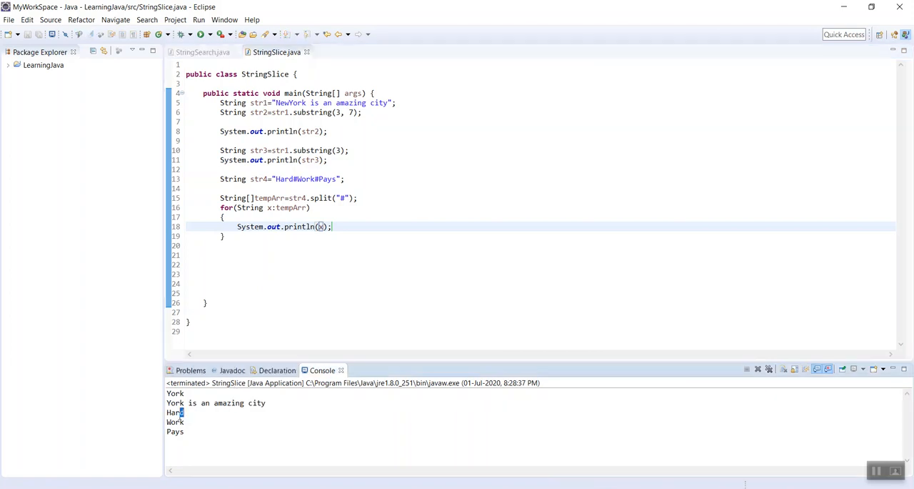
double_click(174, 412)
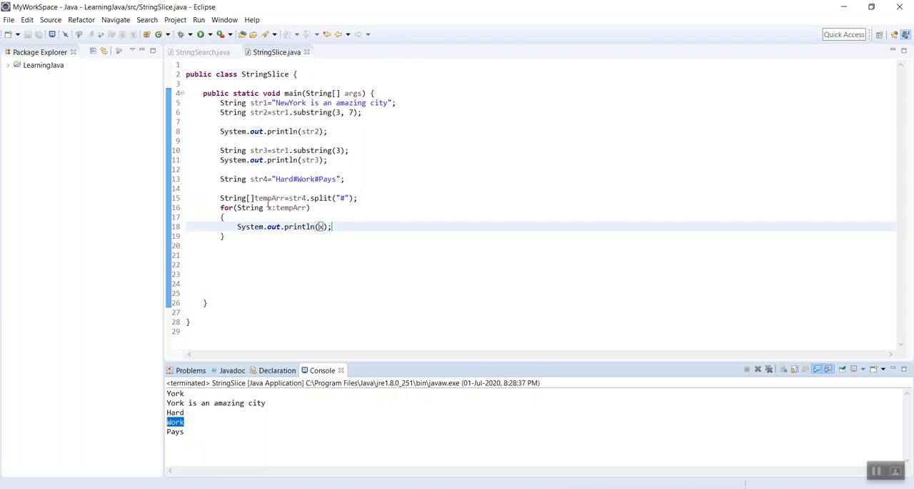
mouse_move(327, 253)
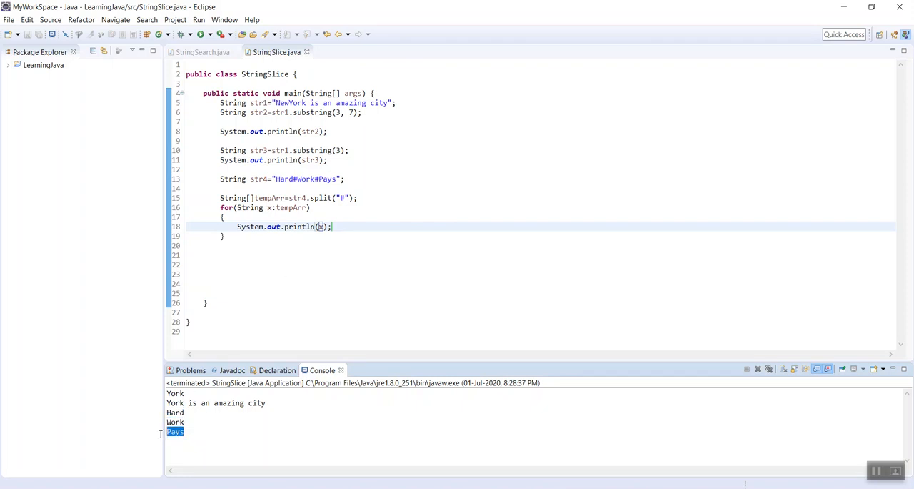
double_click(270, 198)
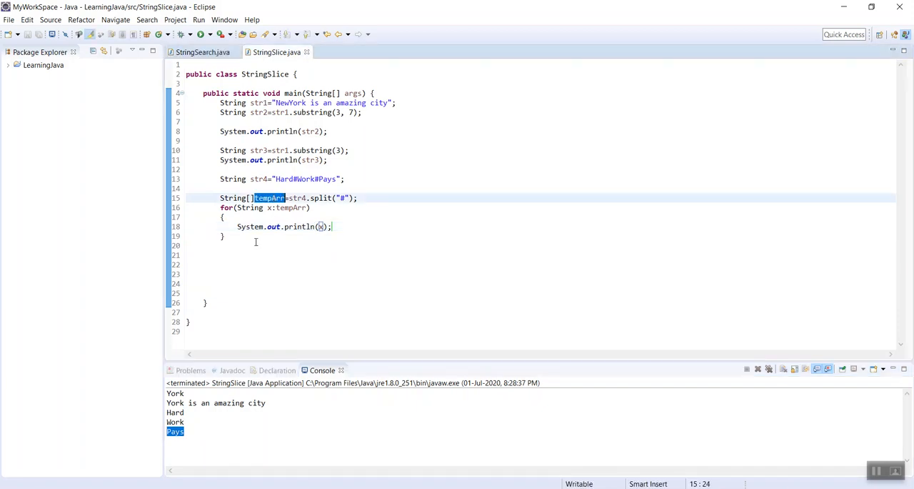
click(394, 197)
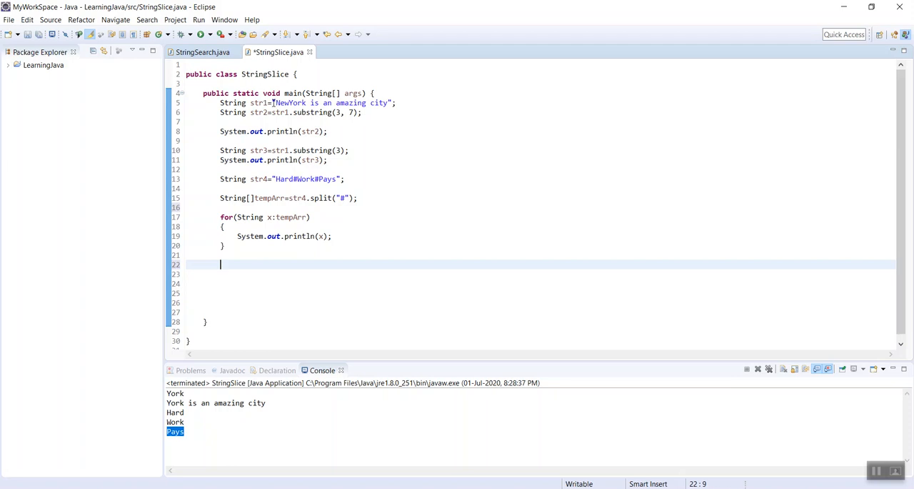
- Add System.out.println(str1.charAt(5)) below the for-each loop
click(281, 102)
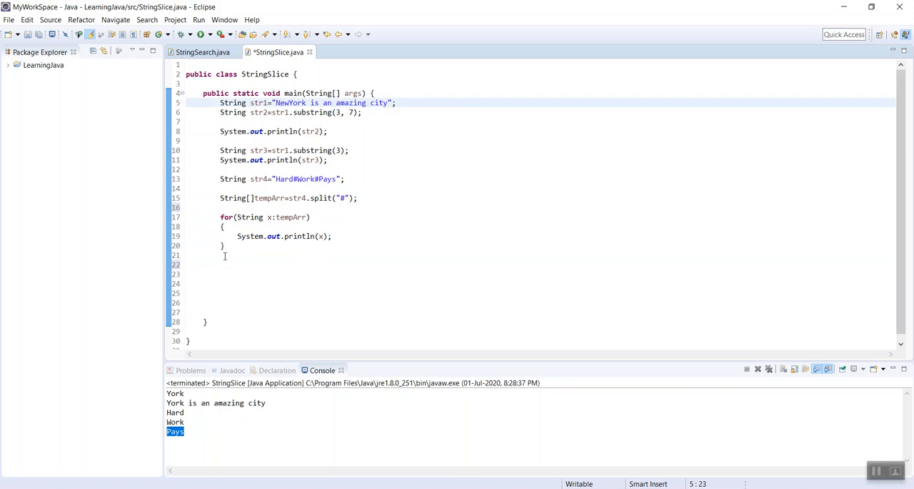
text(System.out.println();)
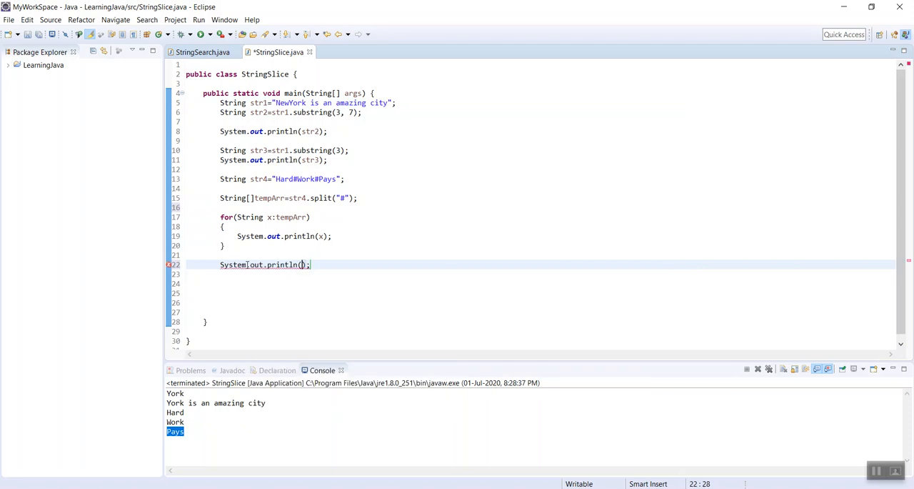
text(str1.charAt(5)
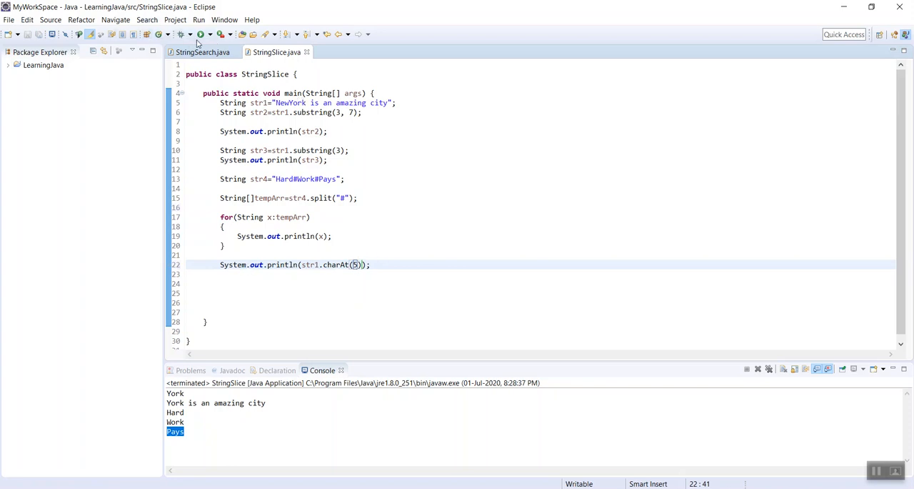
- Run StringSlice again so the console prints 'r', the character at index 5 of str1
click(198, 33)
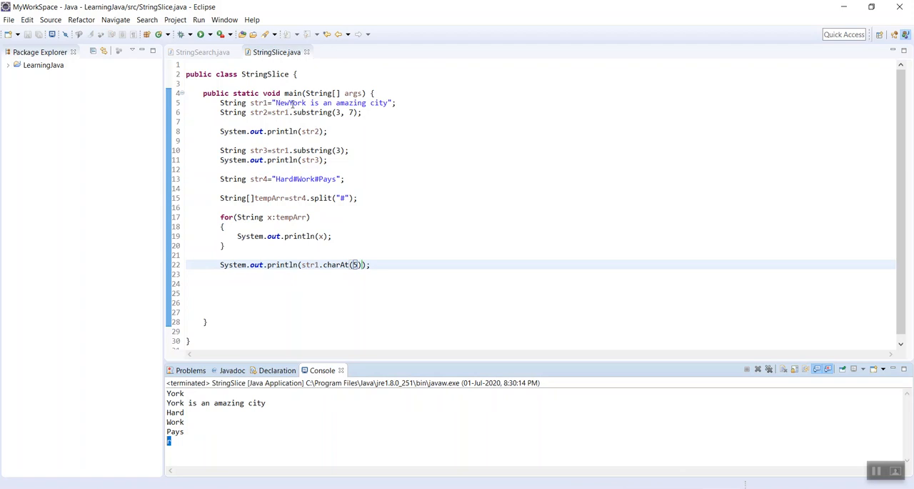
mouse_move(394, 264)
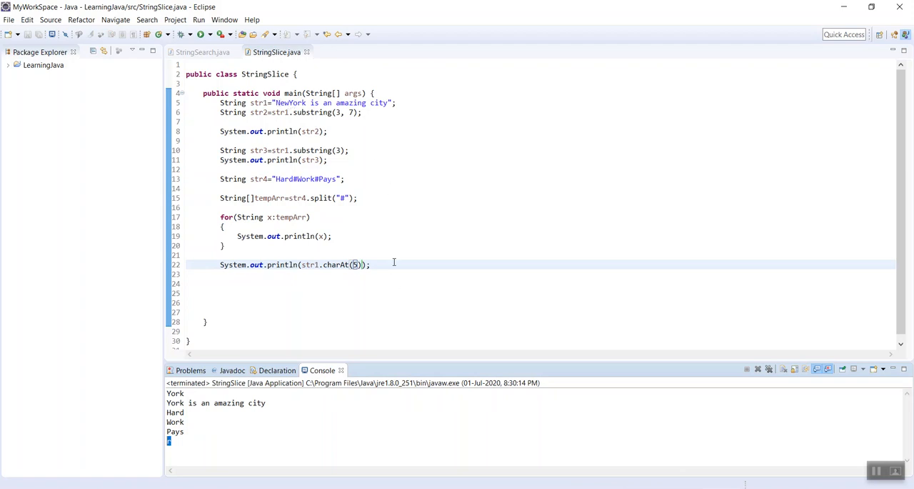